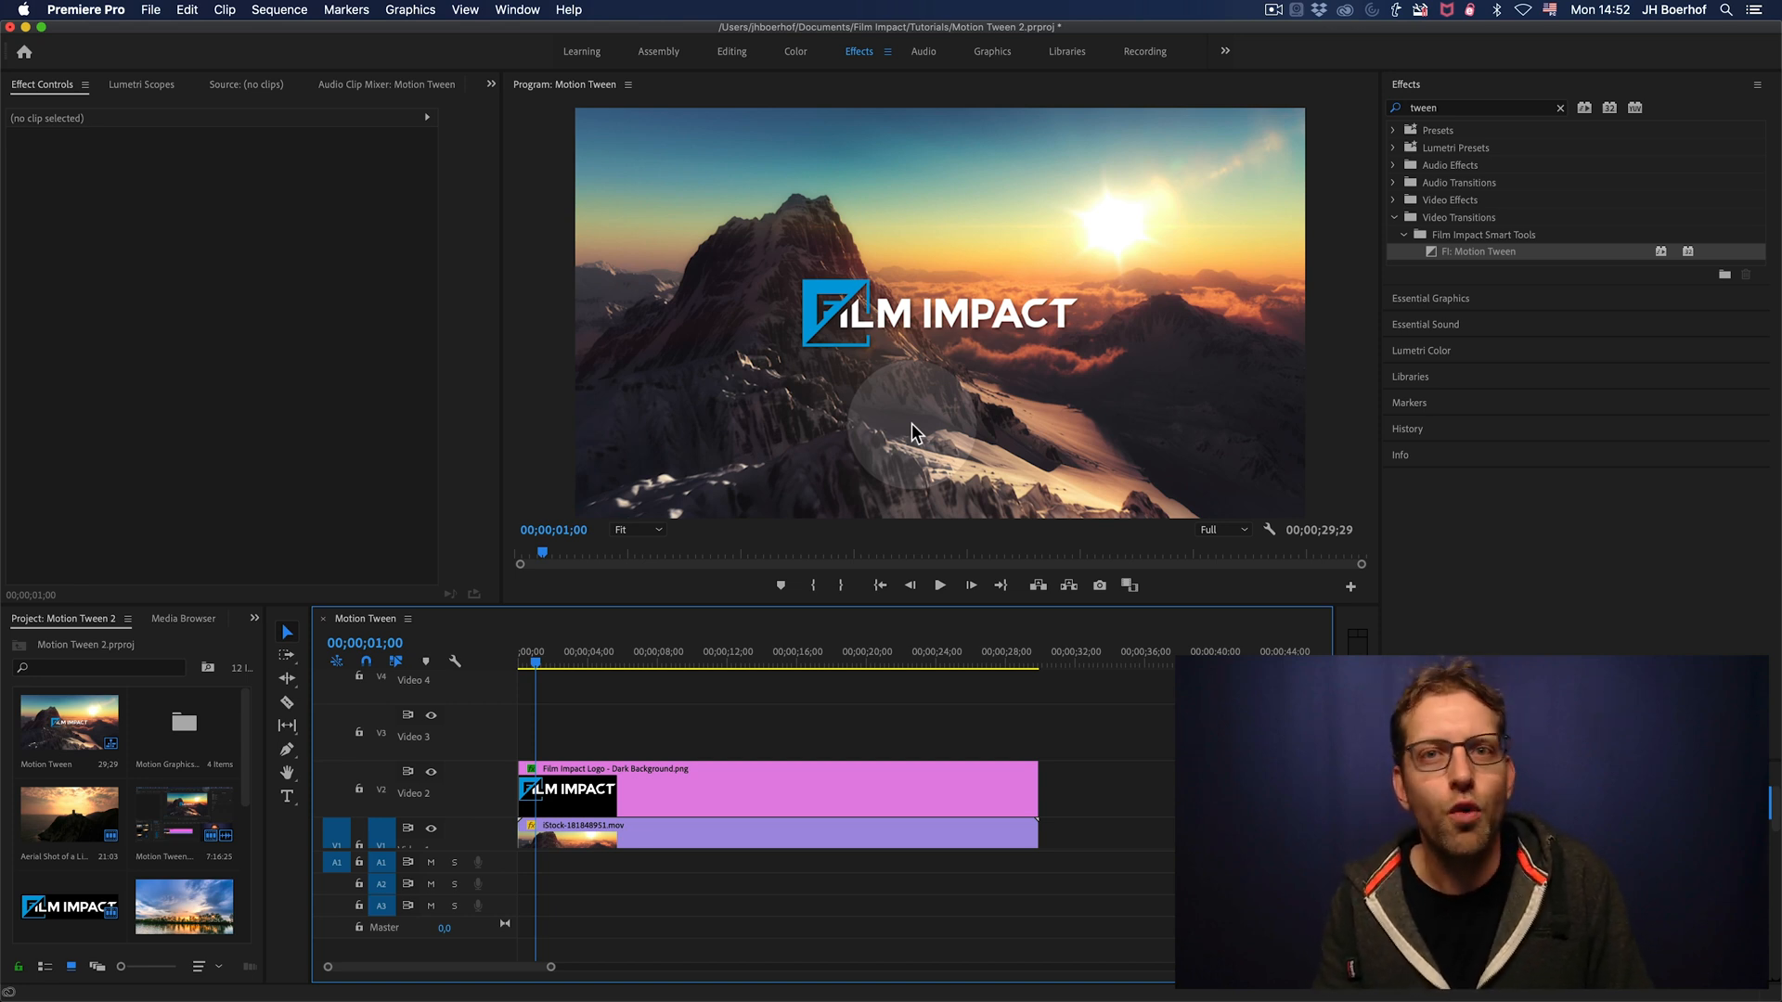
pyautogui.moveTo(922, 434)
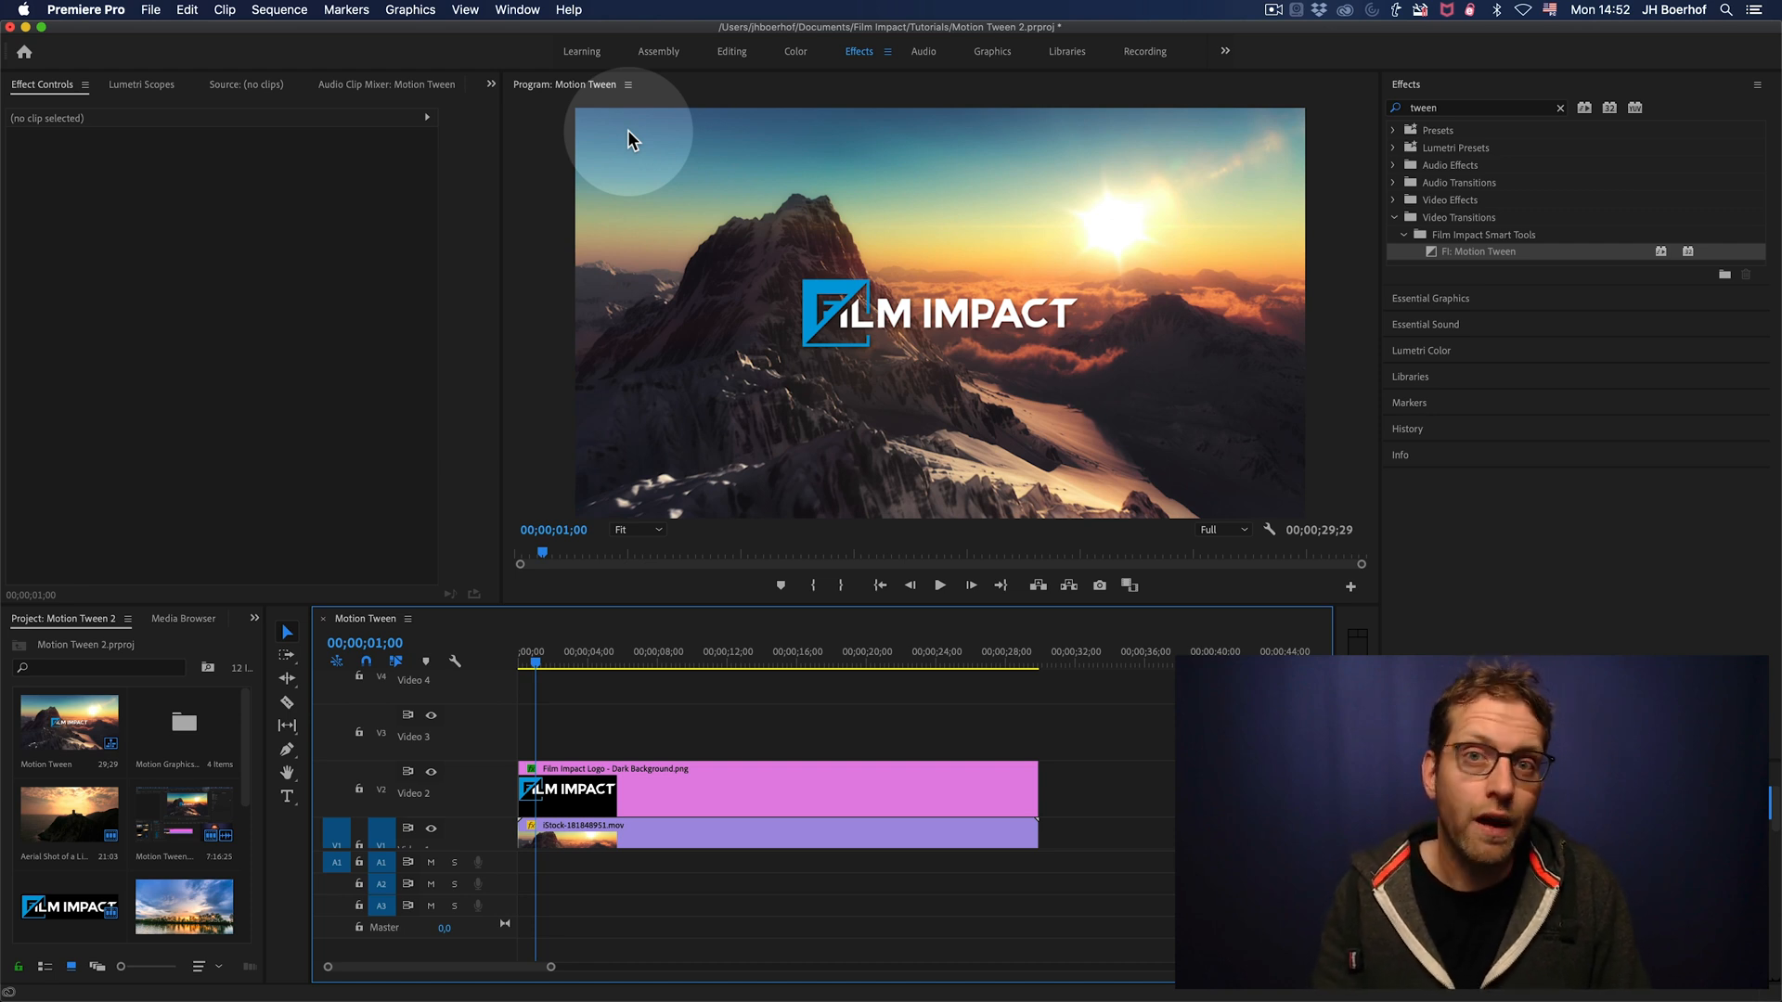
pyautogui.moveTo(637, 489)
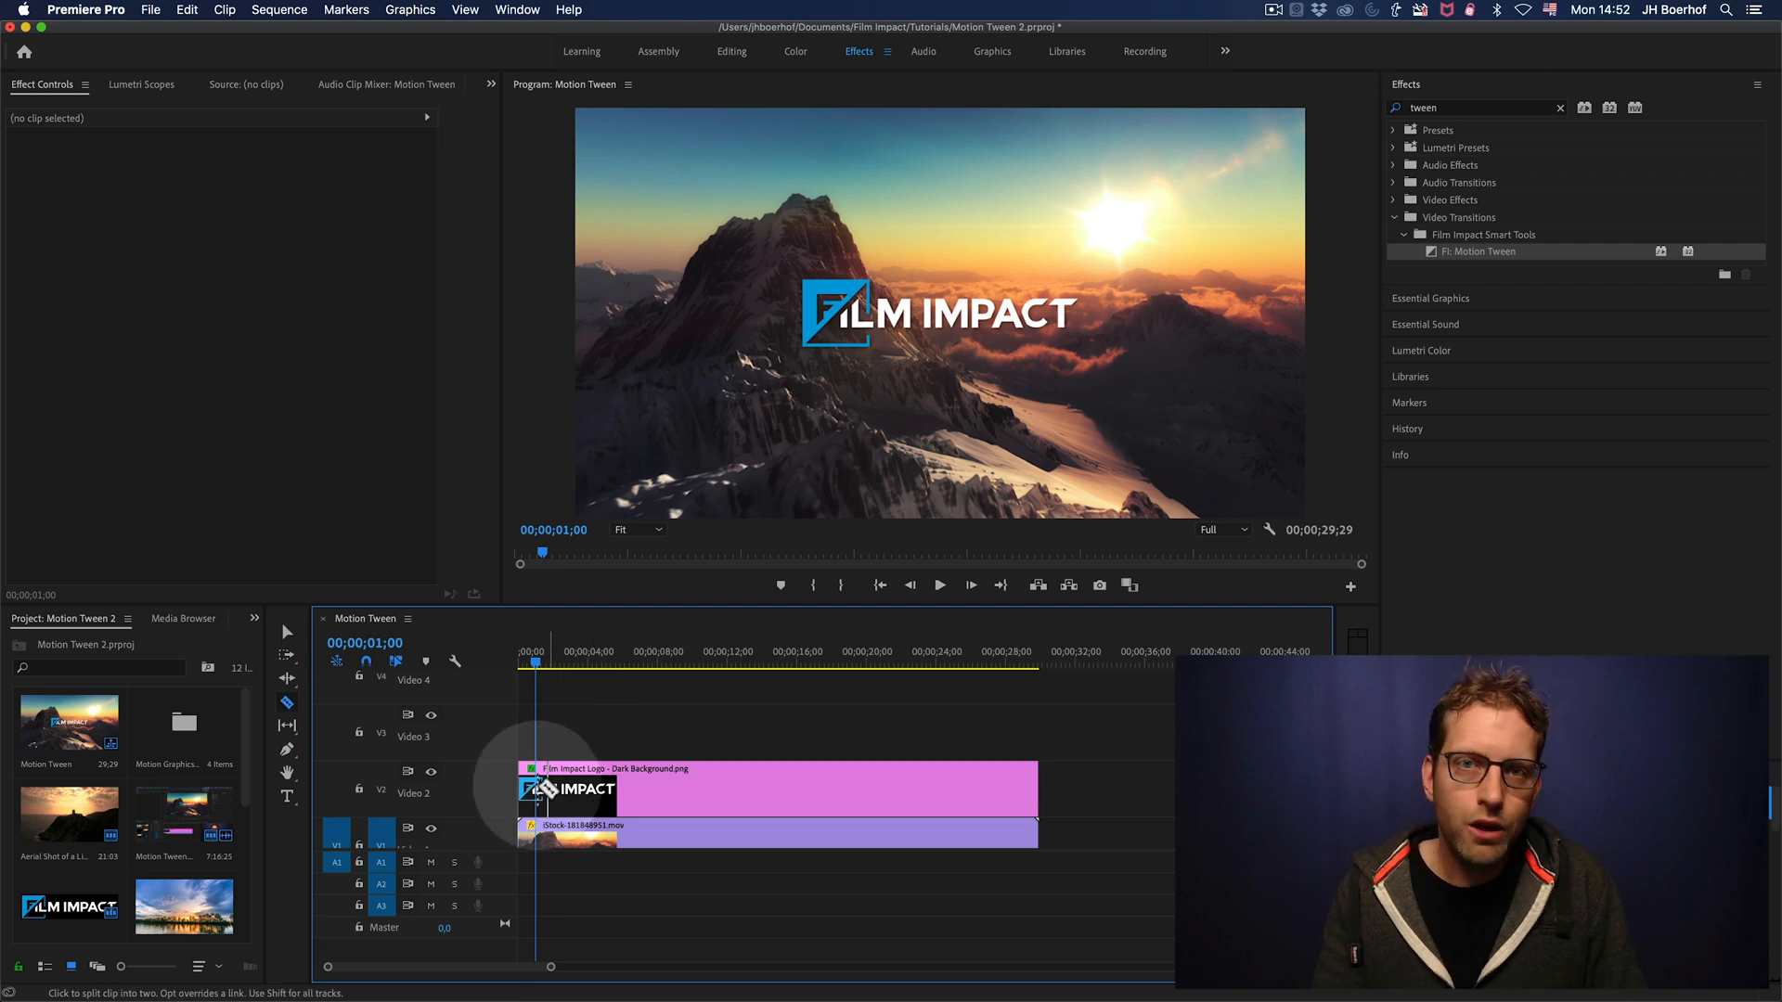
# Split the logo clip at 1s and shrink its later part into the top-left corner
pyautogui.click(568, 790)
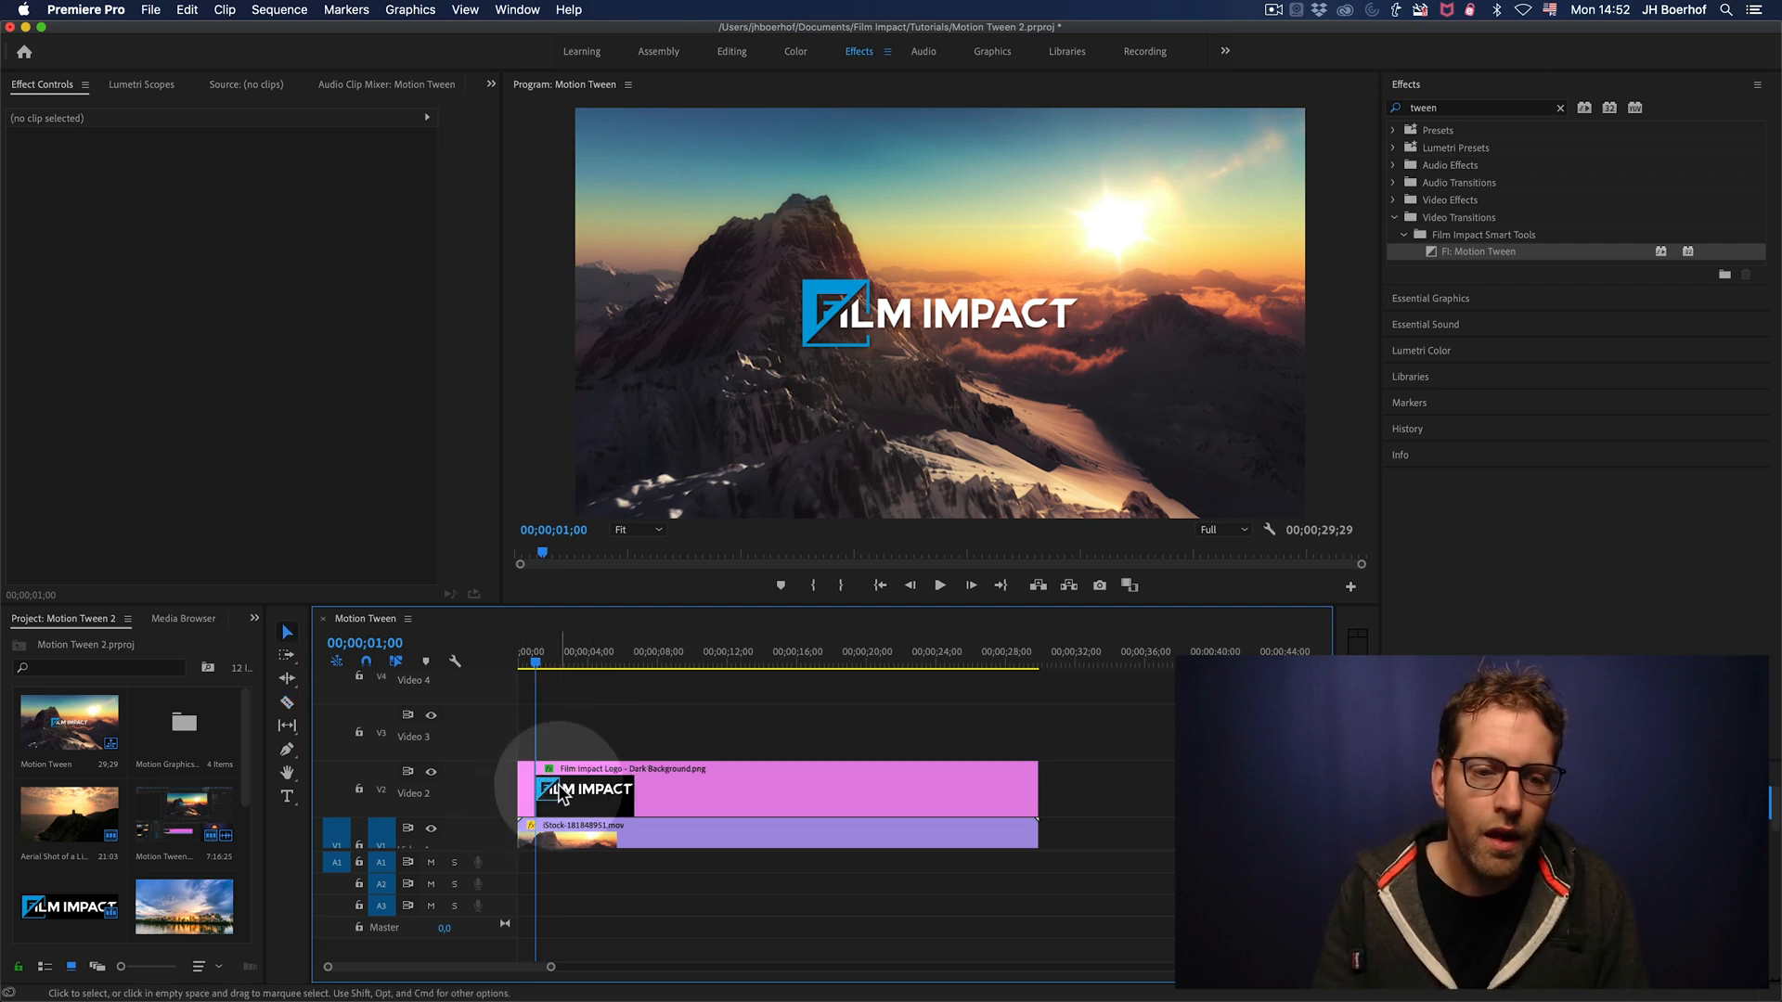
pyautogui.click(585, 788)
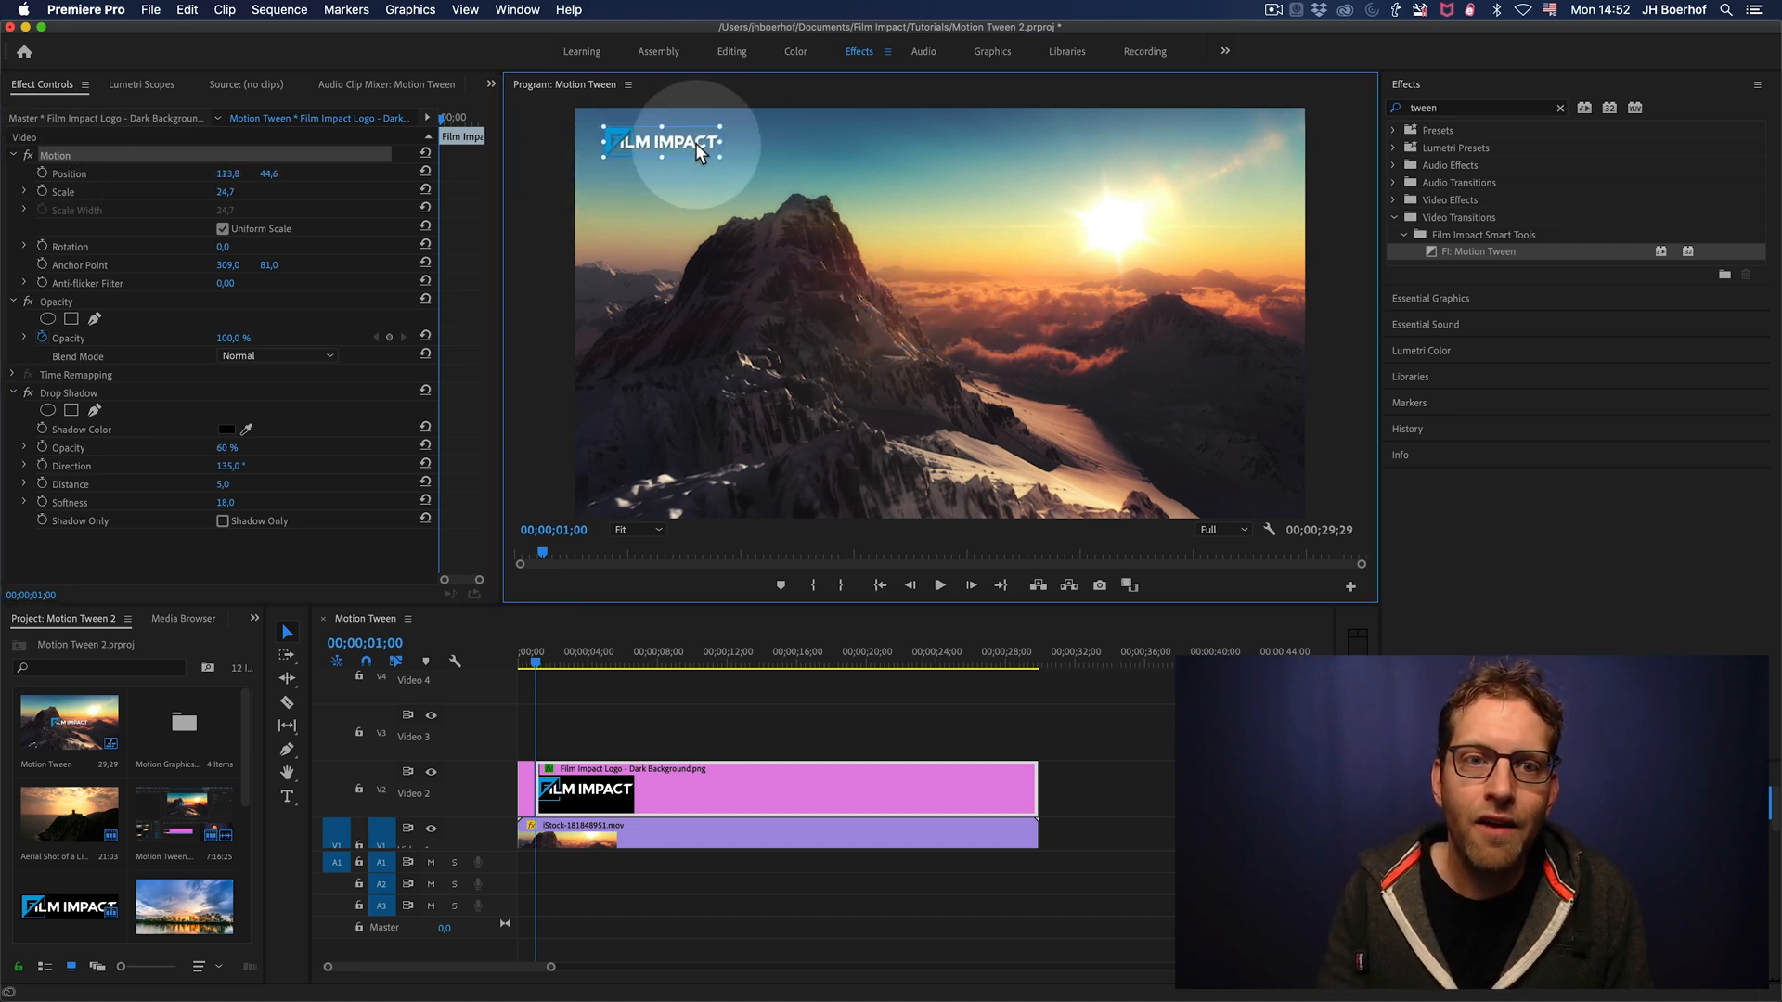
pyautogui.click(540, 665)
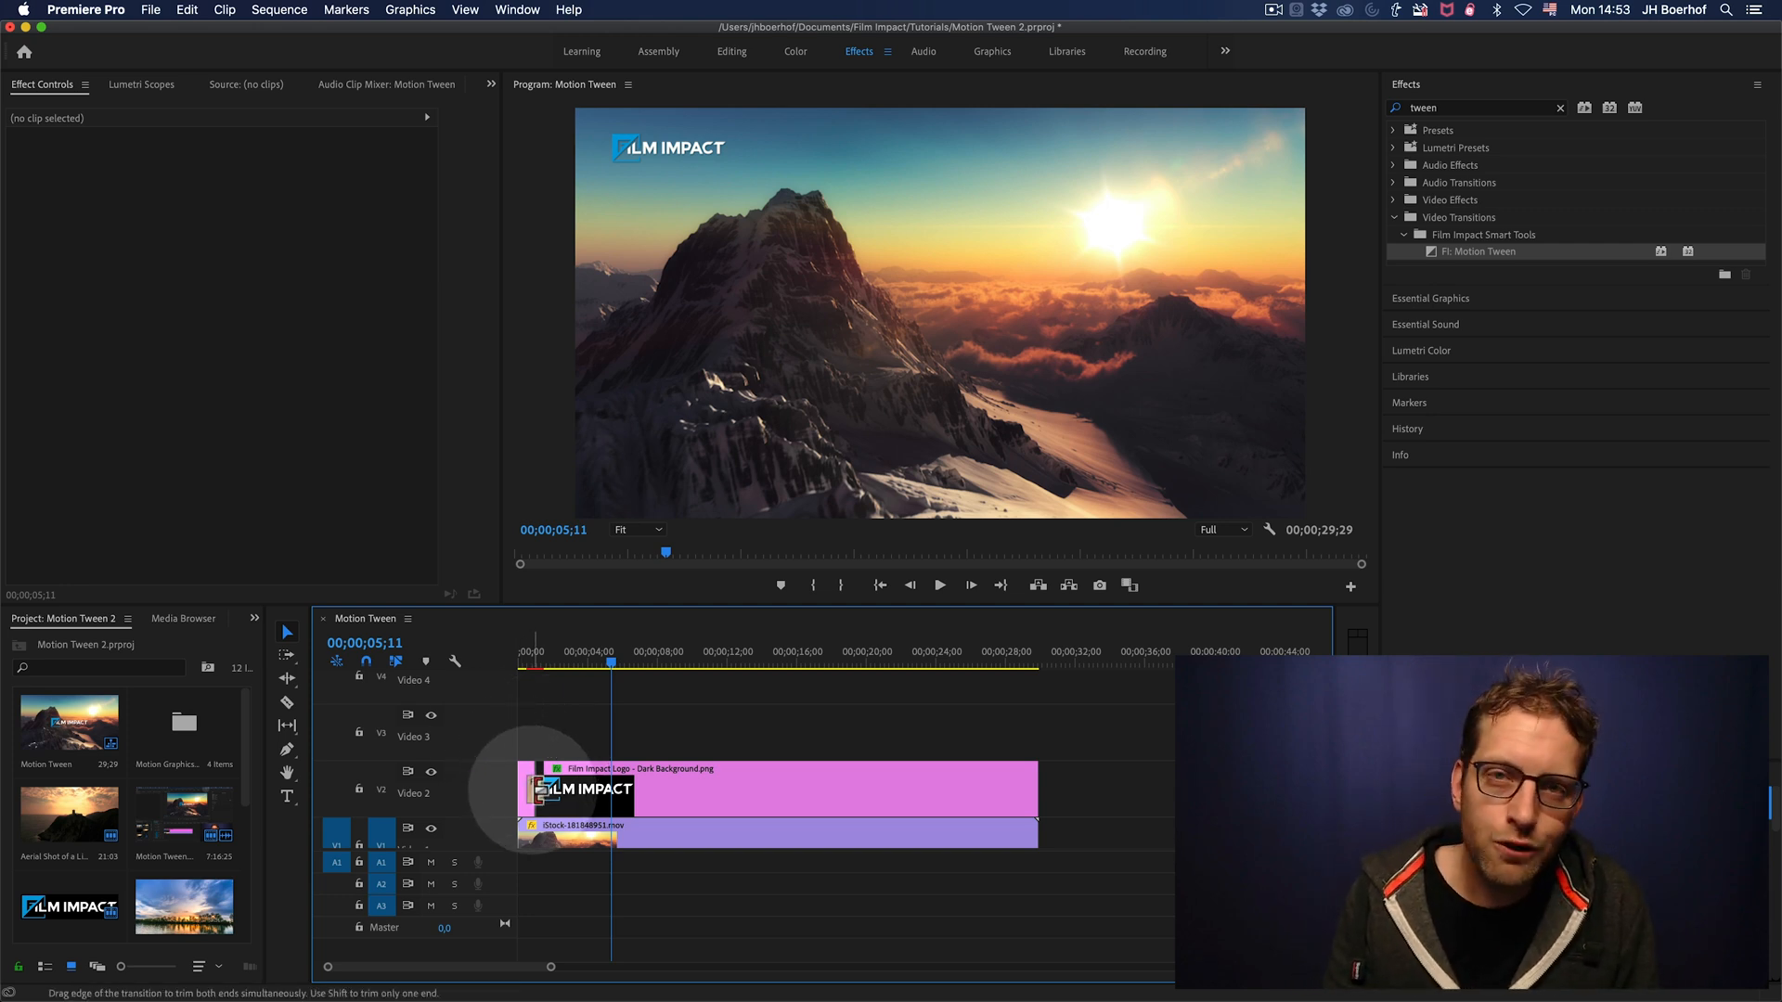
# Select the Motion Tween transition and reveal its Bezier easing curve with ease-in and ease-out at 40
pyautogui.click(579, 791)
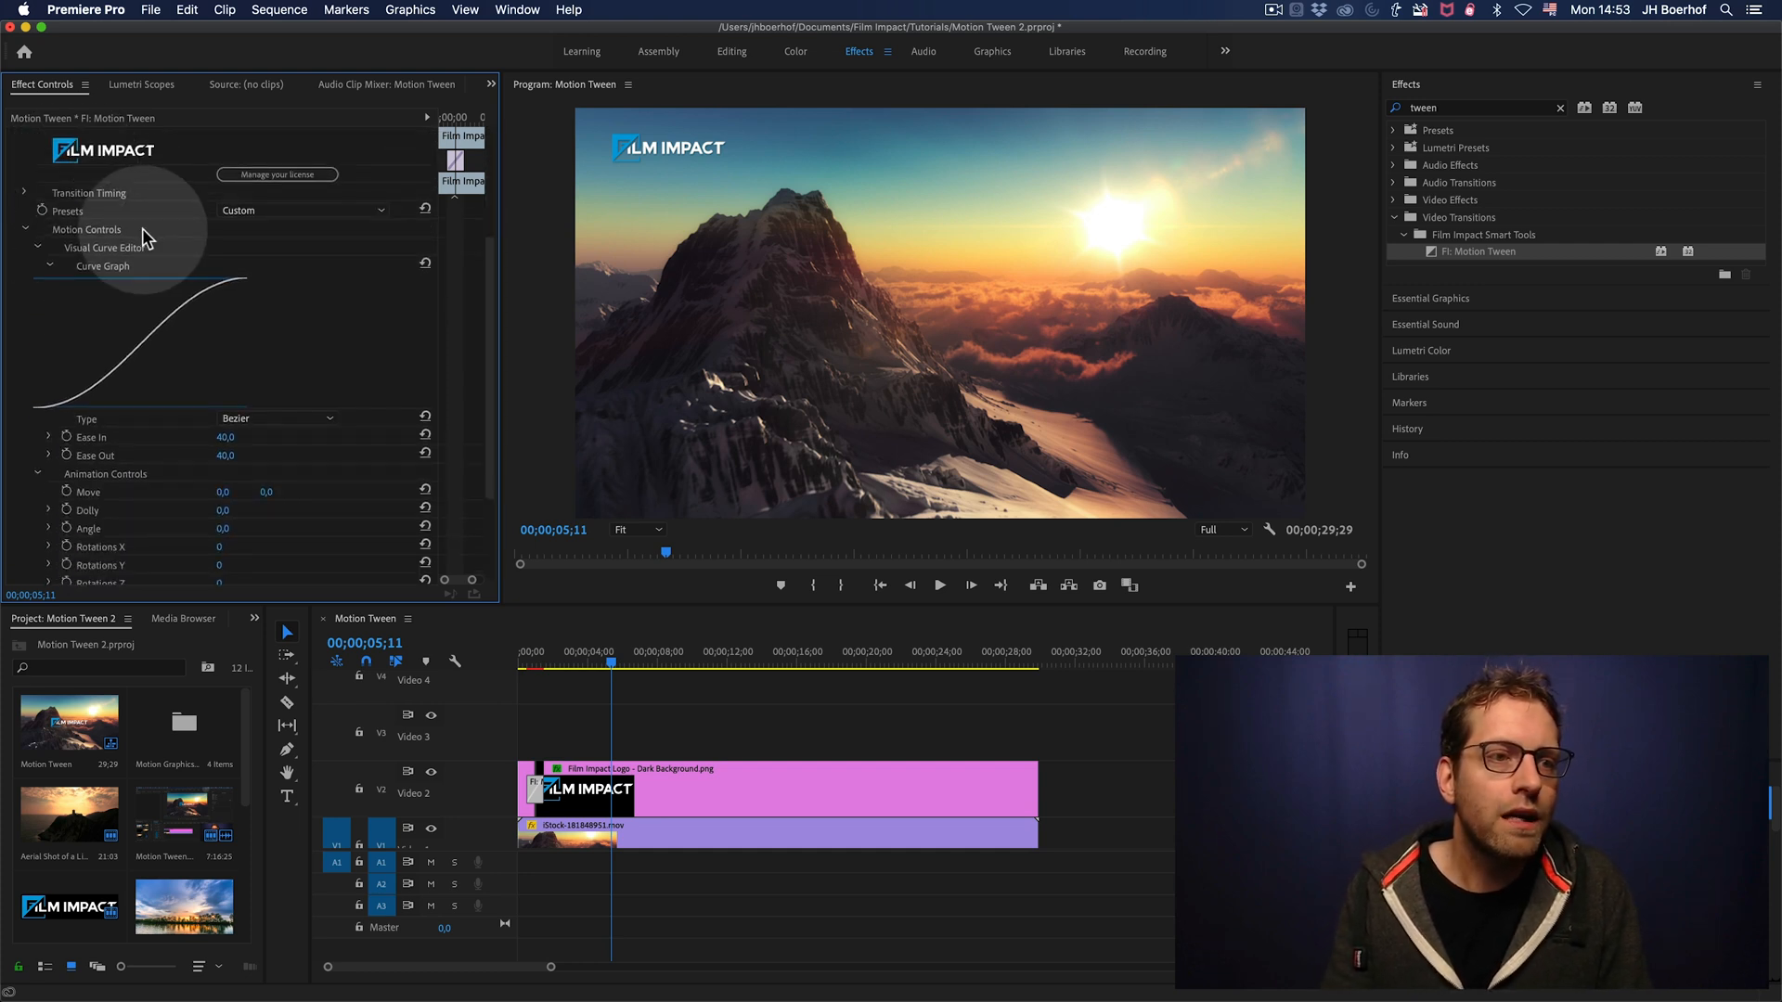
pyautogui.click(303, 210)
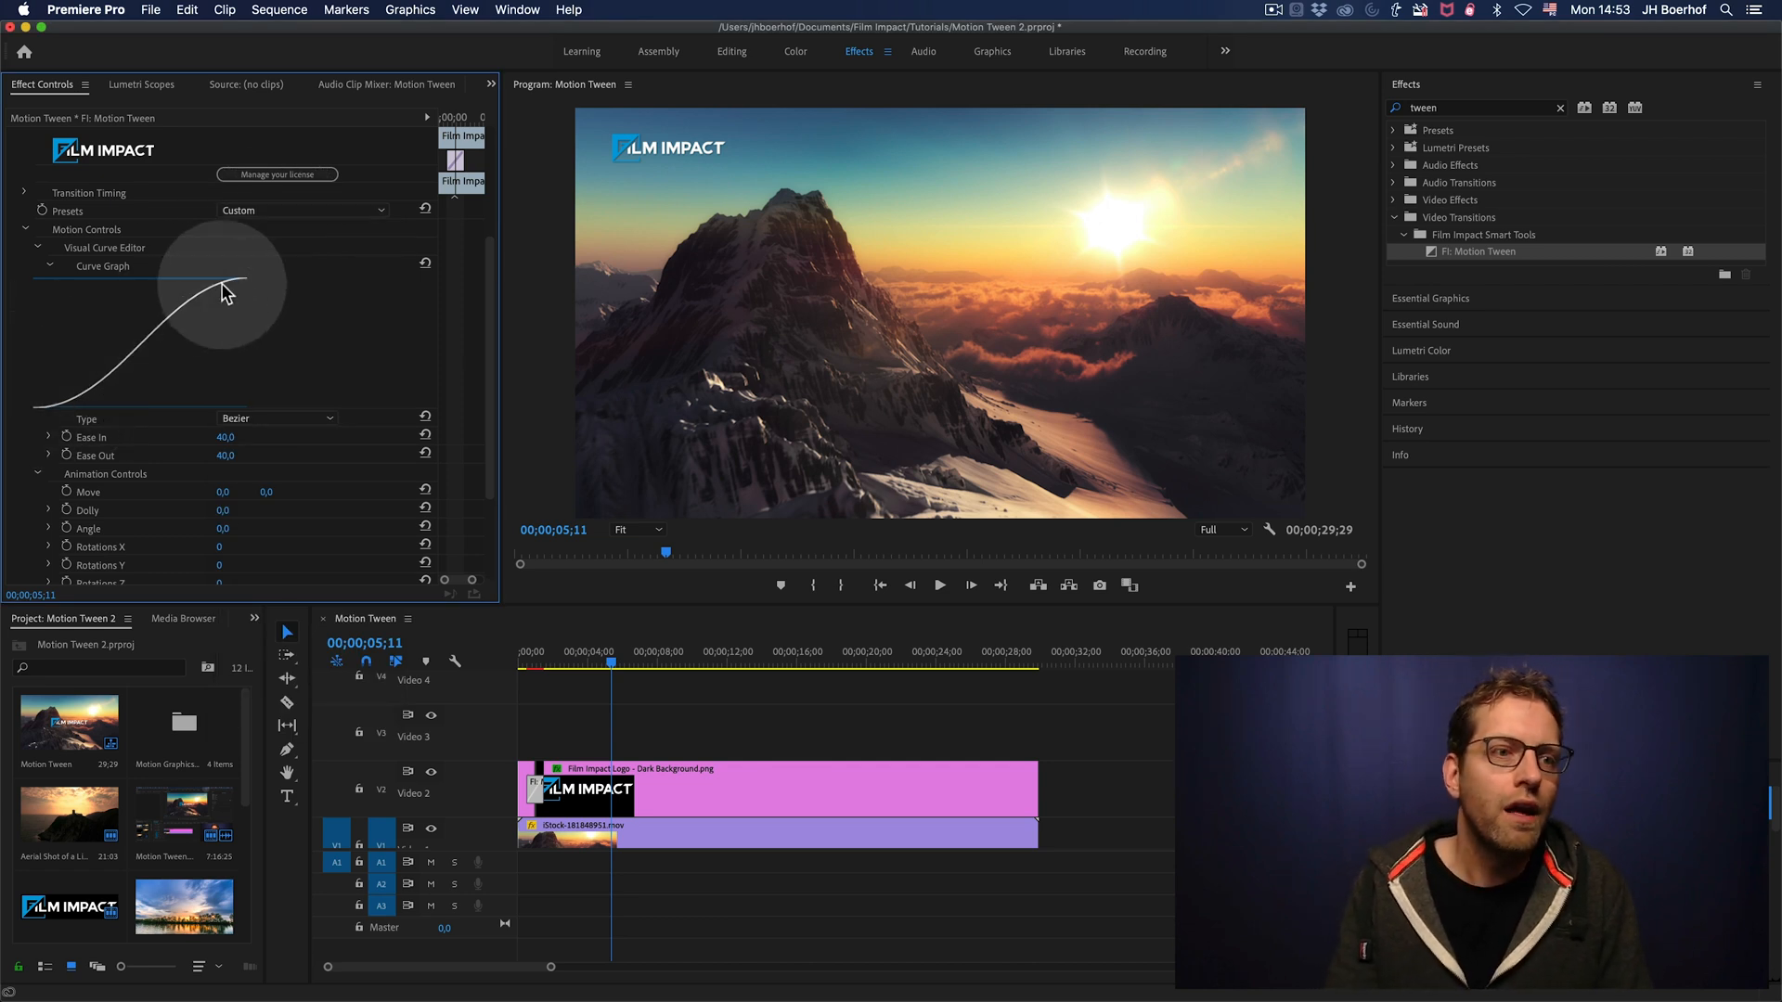
pyautogui.moveTo(225, 288); pyautogui.dragTo(93, 396)
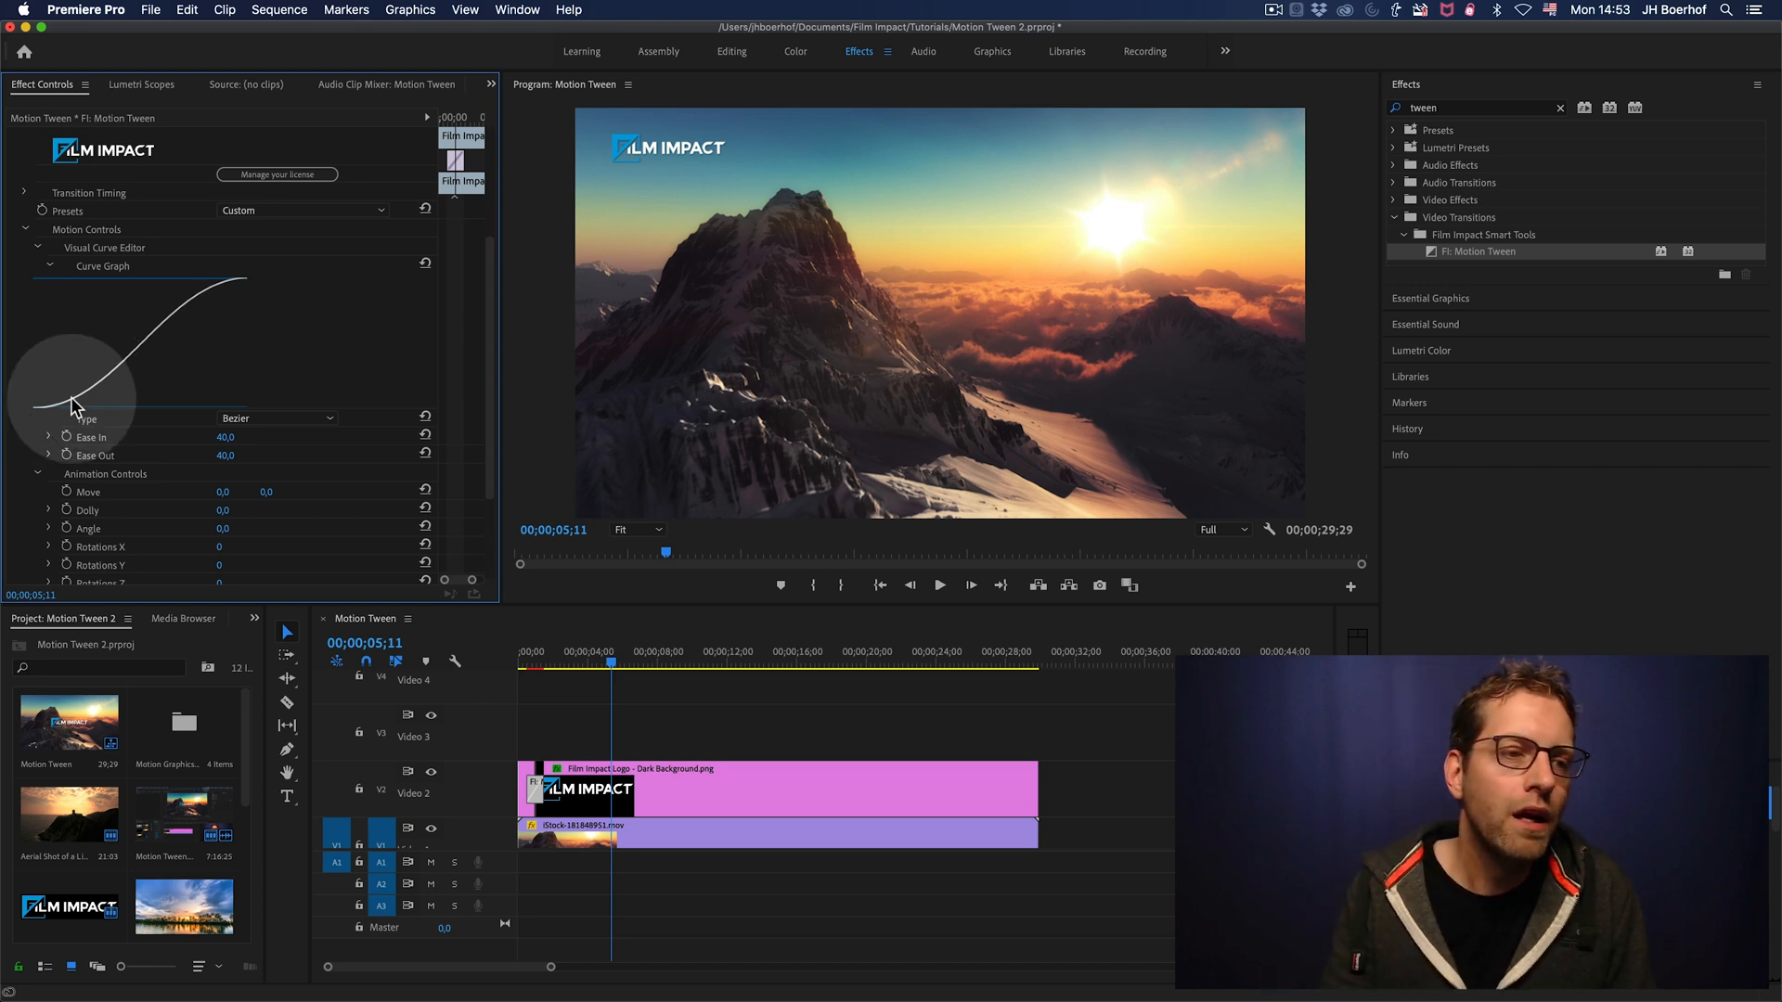
pyautogui.moveTo(250, 286)
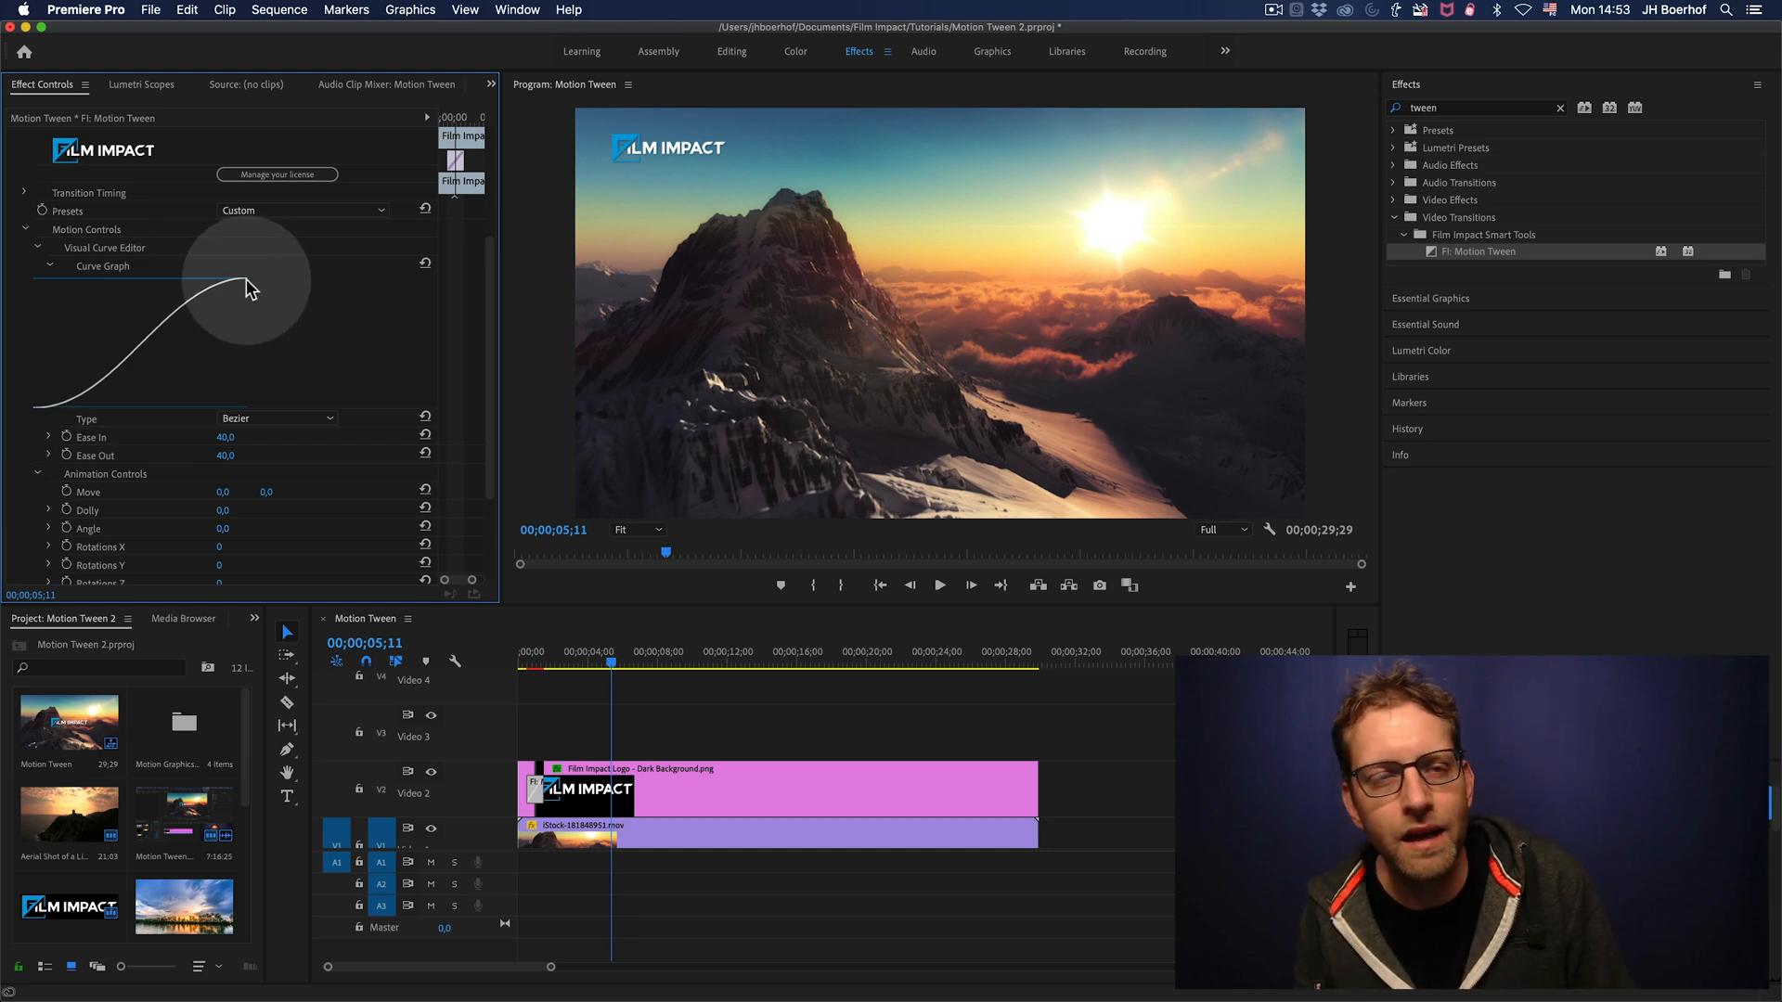
pyautogui.moveTo(466, 407)
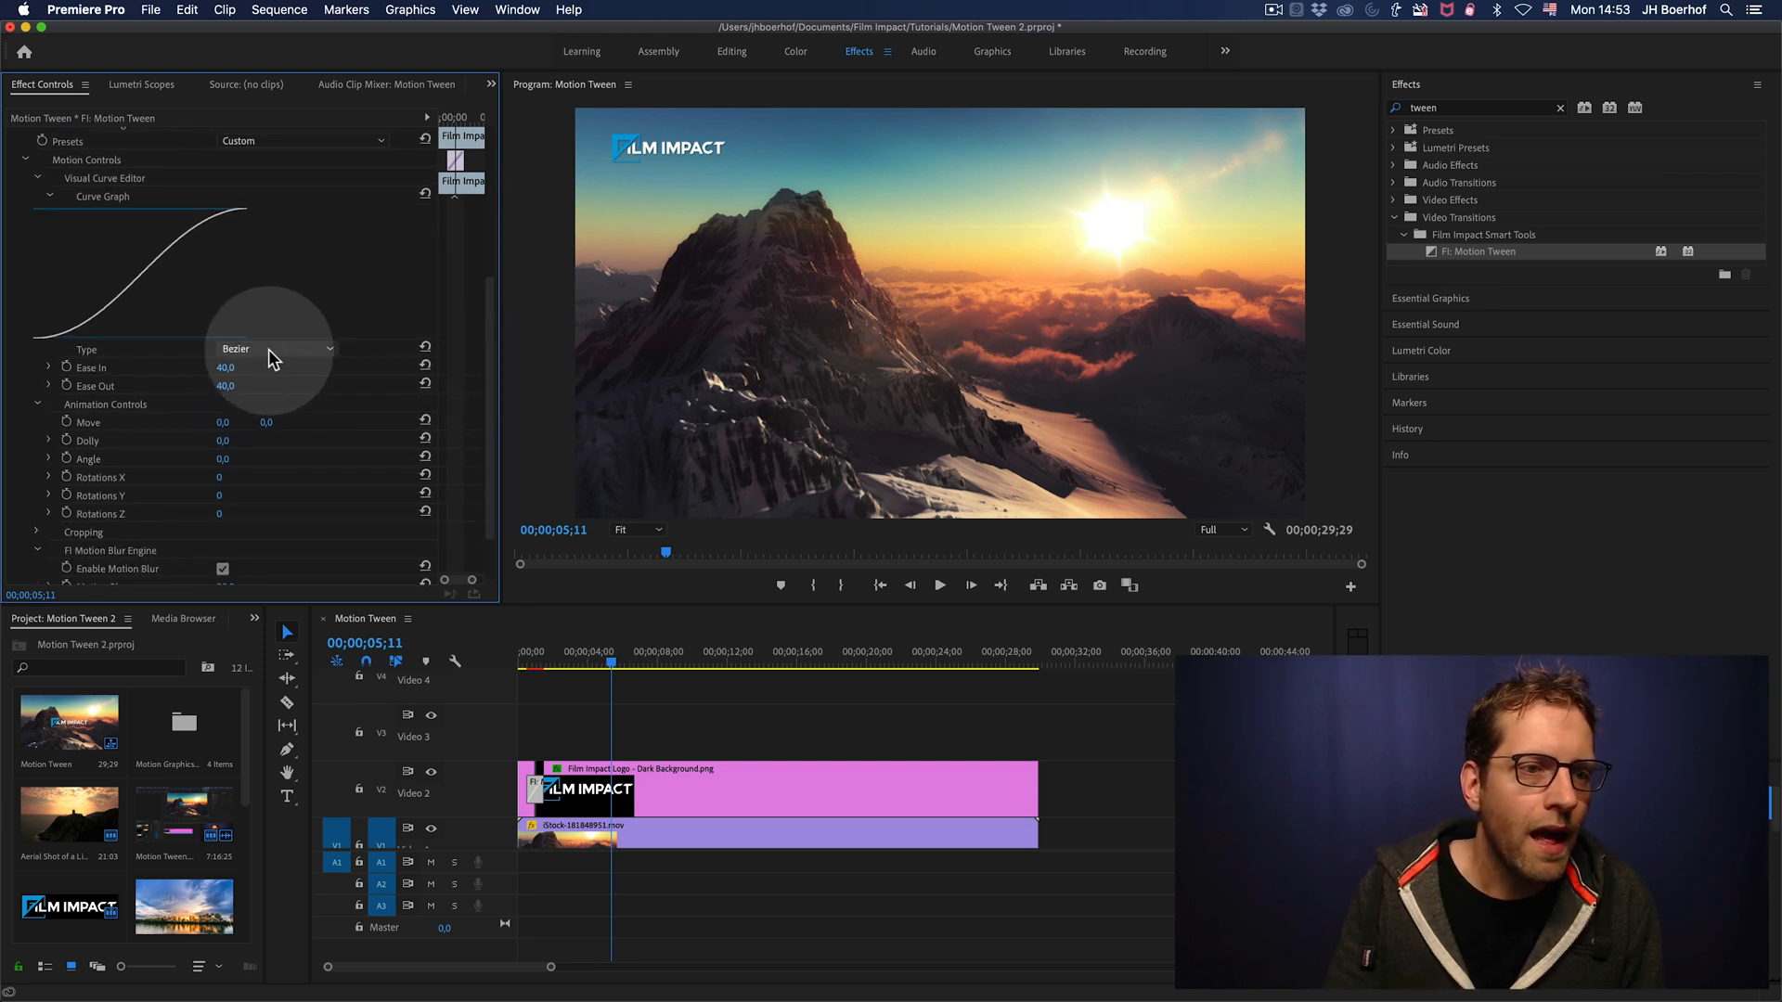
# Switch the easing curve type from Bezier to Overshoot (frequency 3, amplitude 30%, decay 100%)
pyautogui.click(273, 349)
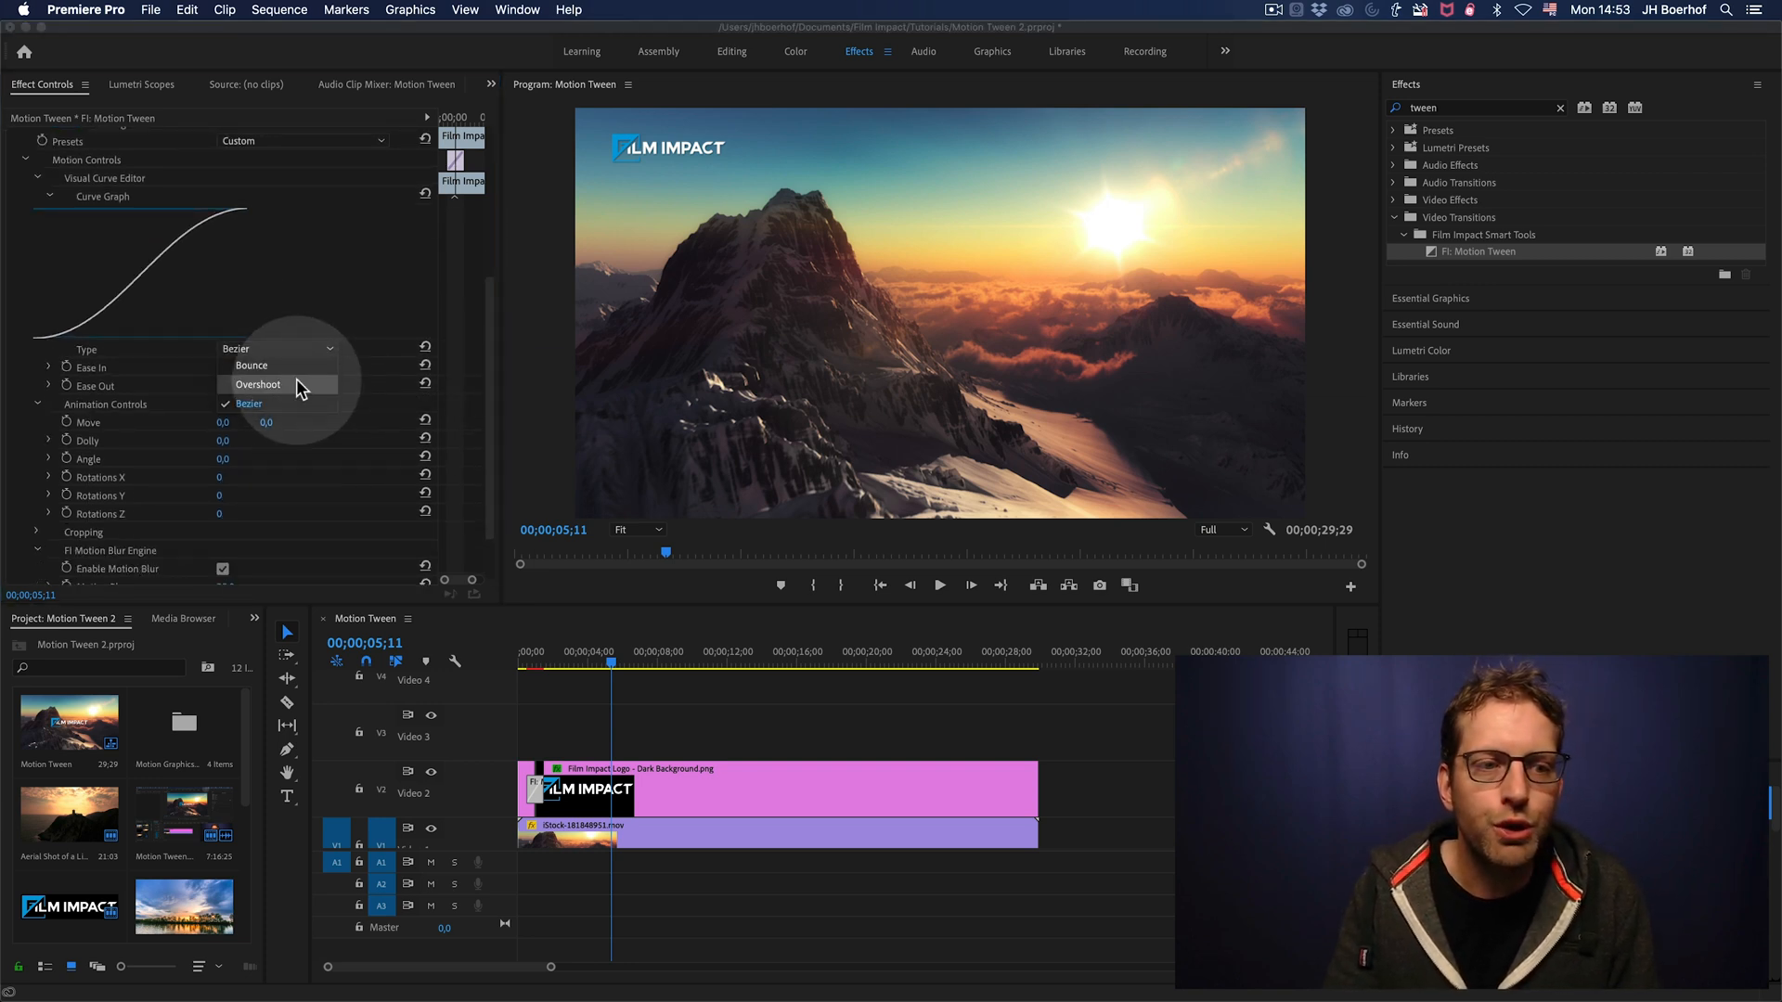
pyautogui.click(256, 384)
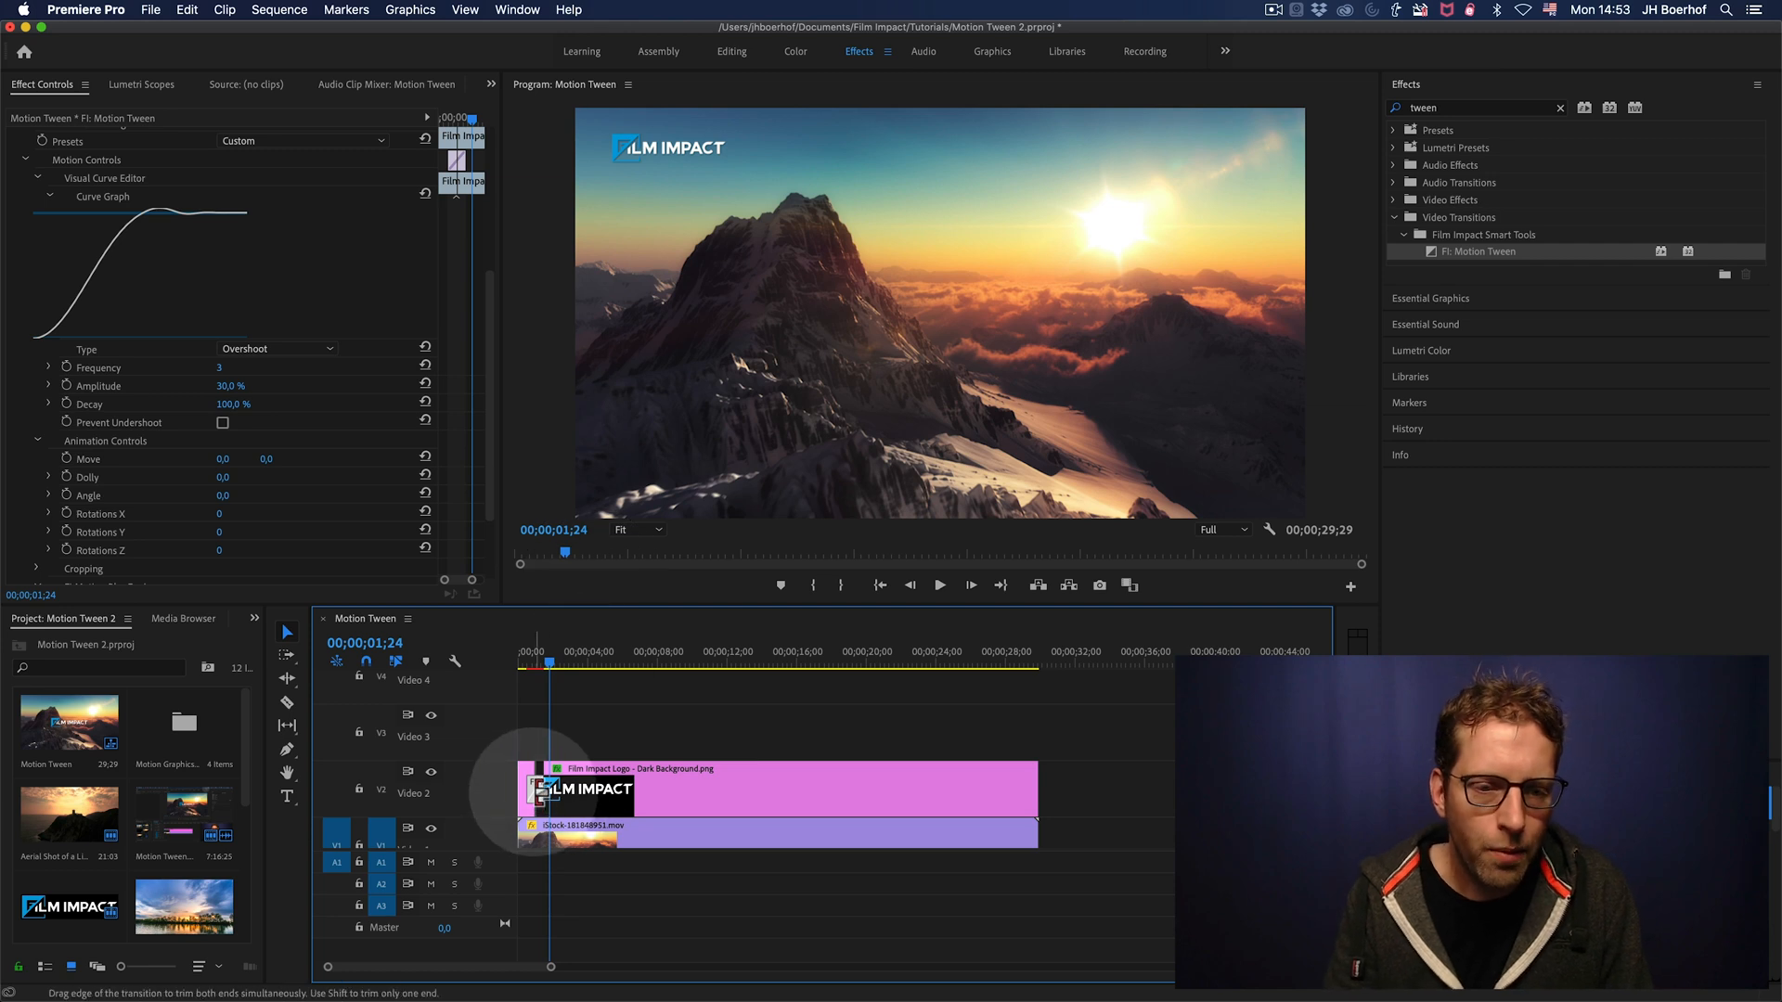
pyautogui.doubleClick(534, 789)
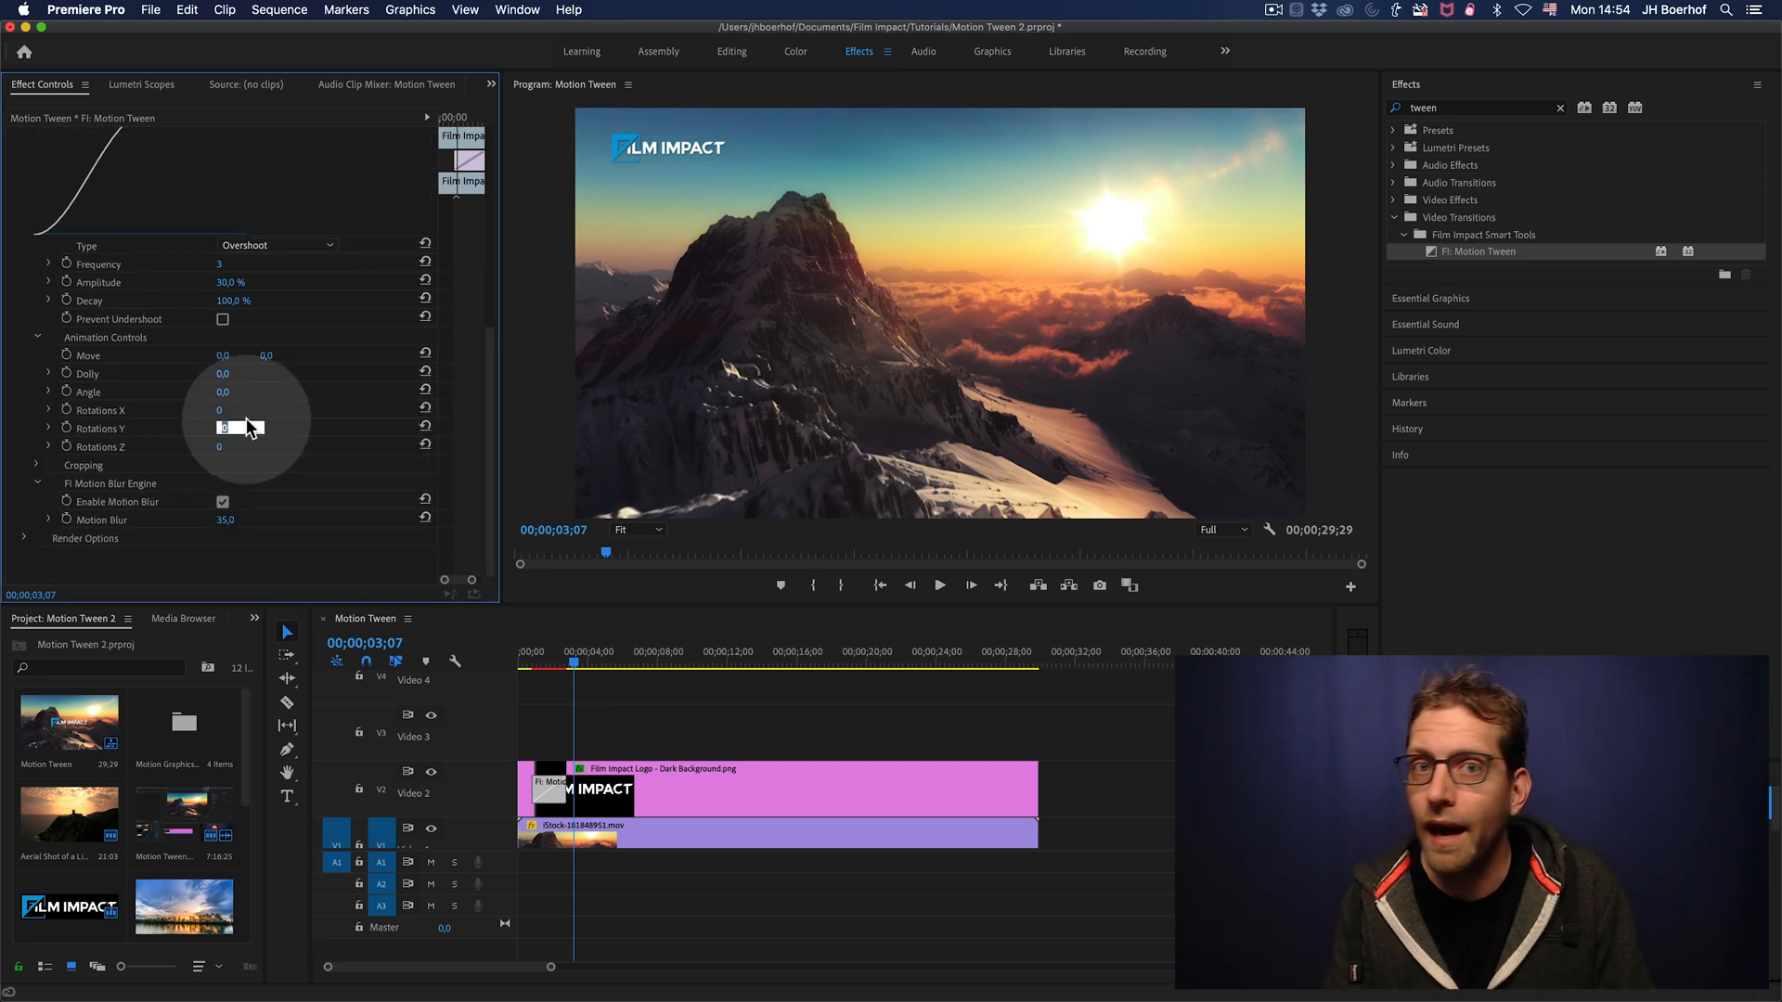
# Set Rotations Y to 1 with Move Y -34 and play the spinning logo from the start
pyautogui.write('1')
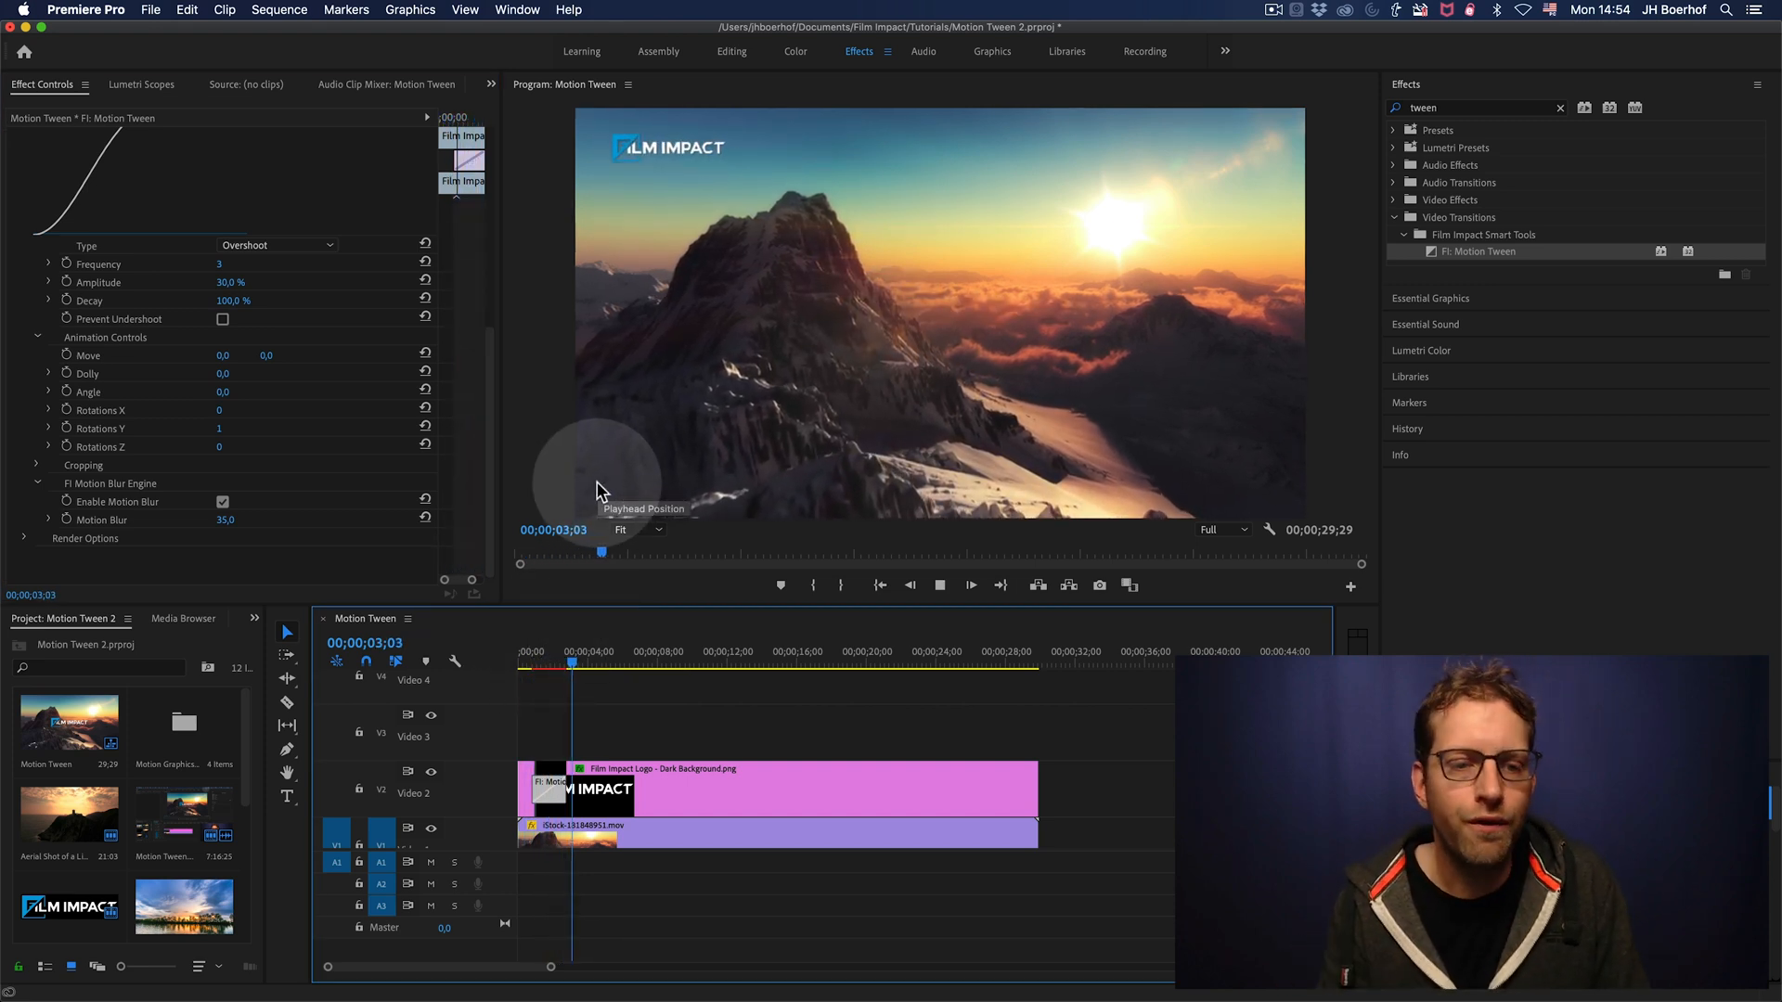
pyautogui.moveTo(601, 665); pyautogui.dragTo(547, 664)
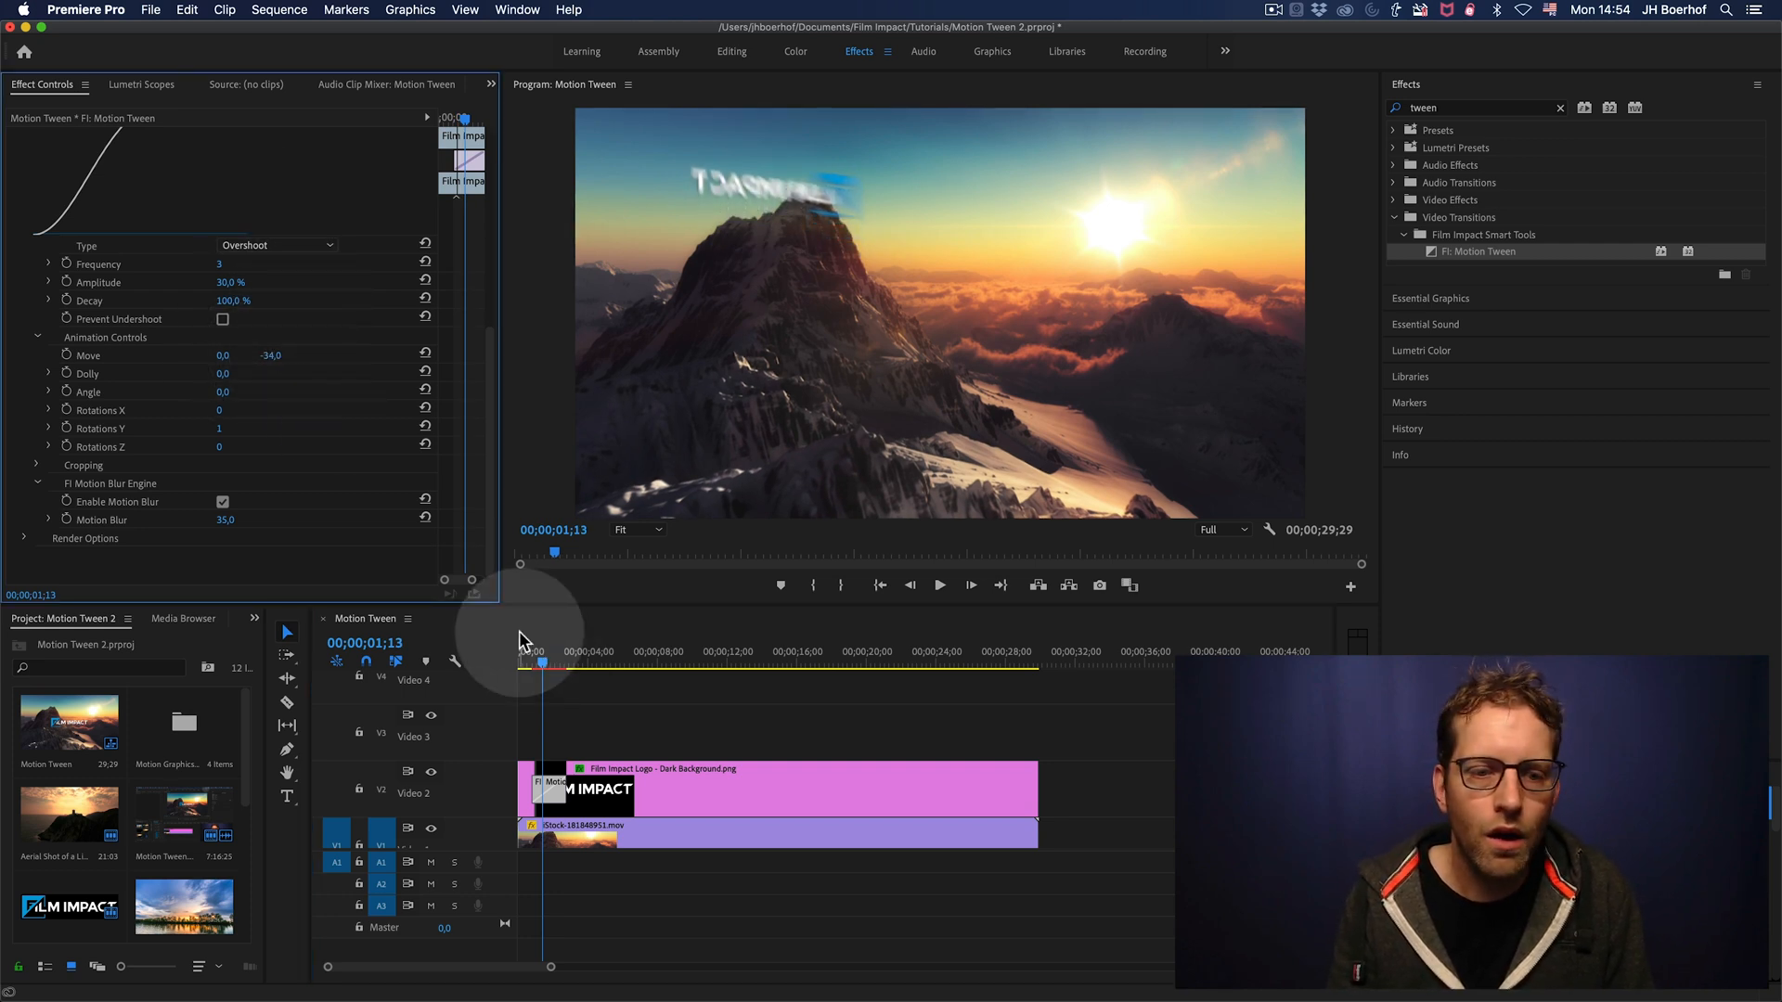
pyautogui.click(939, 585)
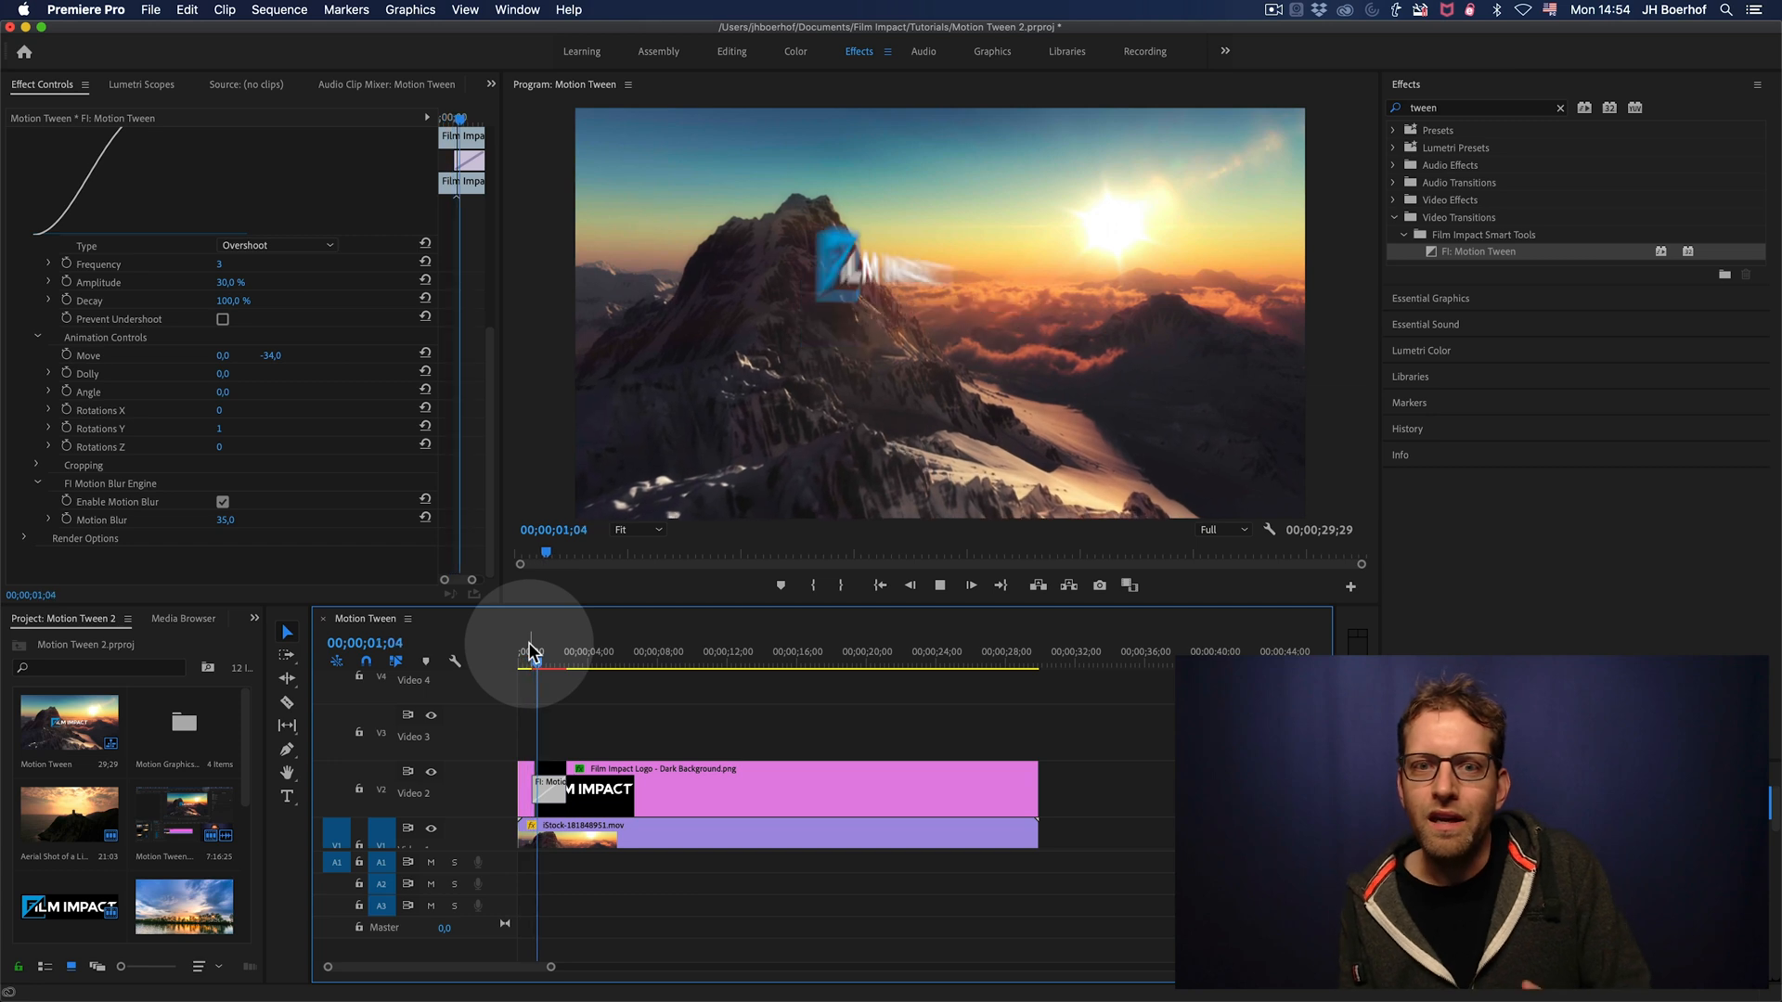
pyautogui.click(969, 584)
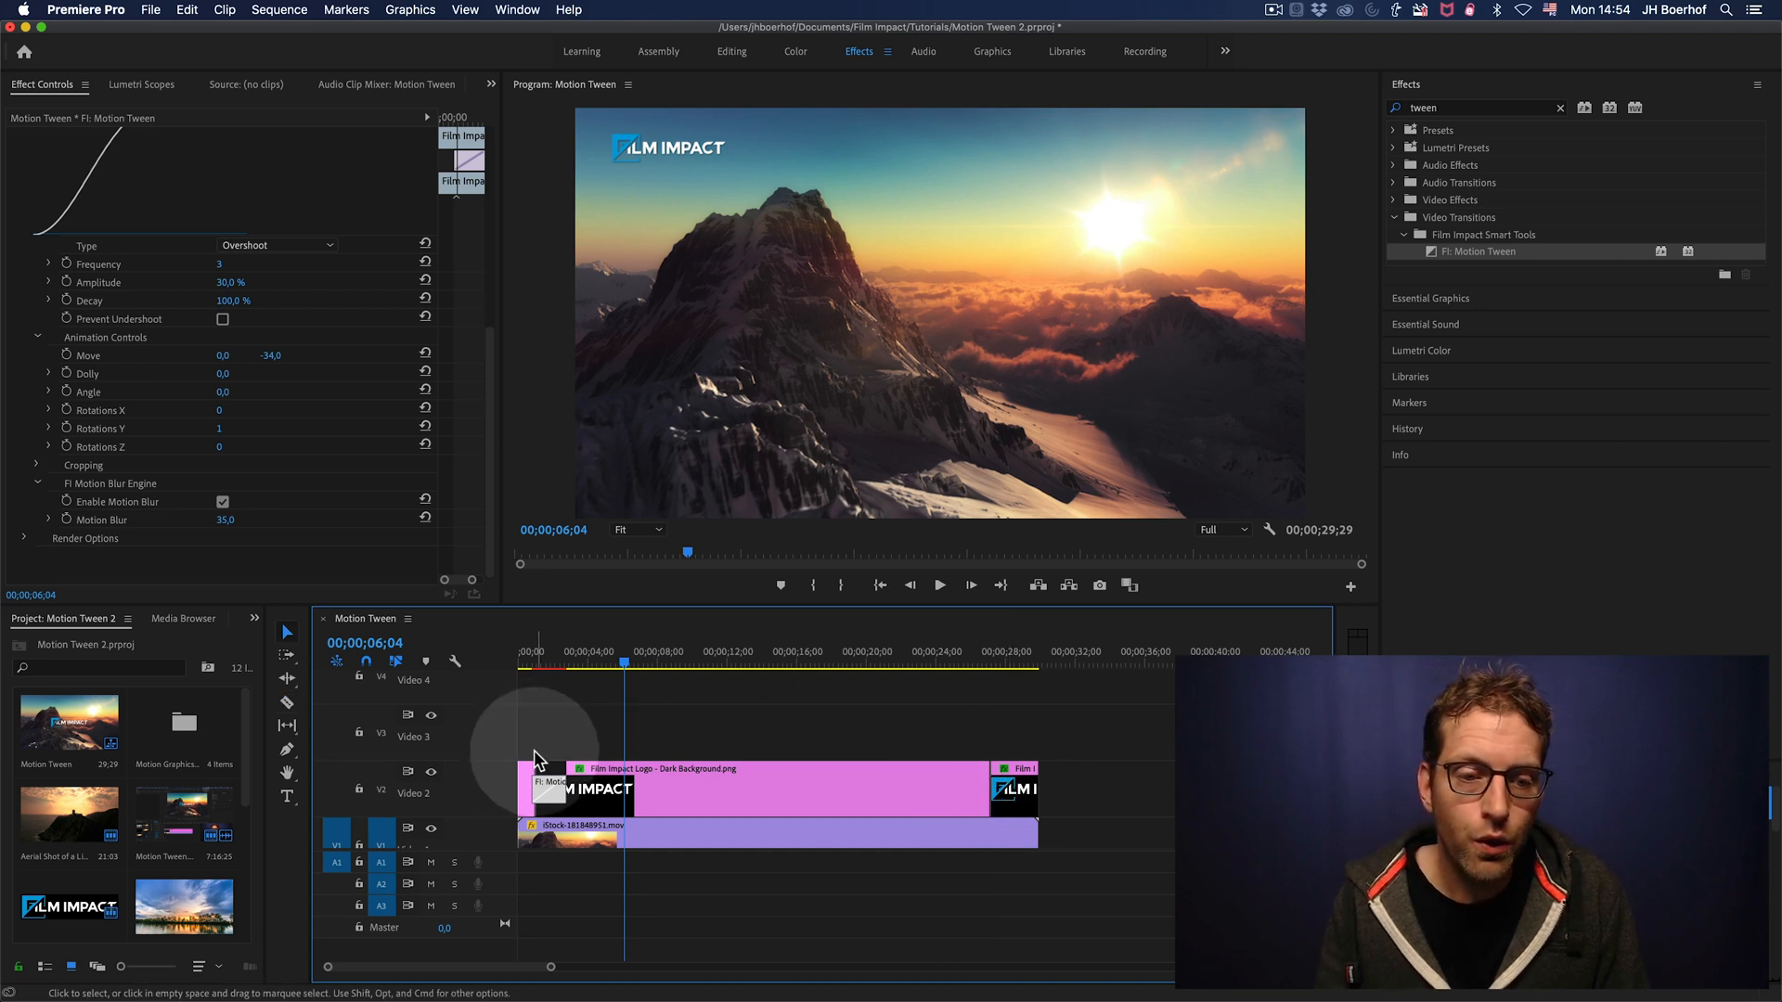
# Copy the first Motion Tween onto the final cut so the logo returns to centre, and preview it
pyautogui.click(546, 784)
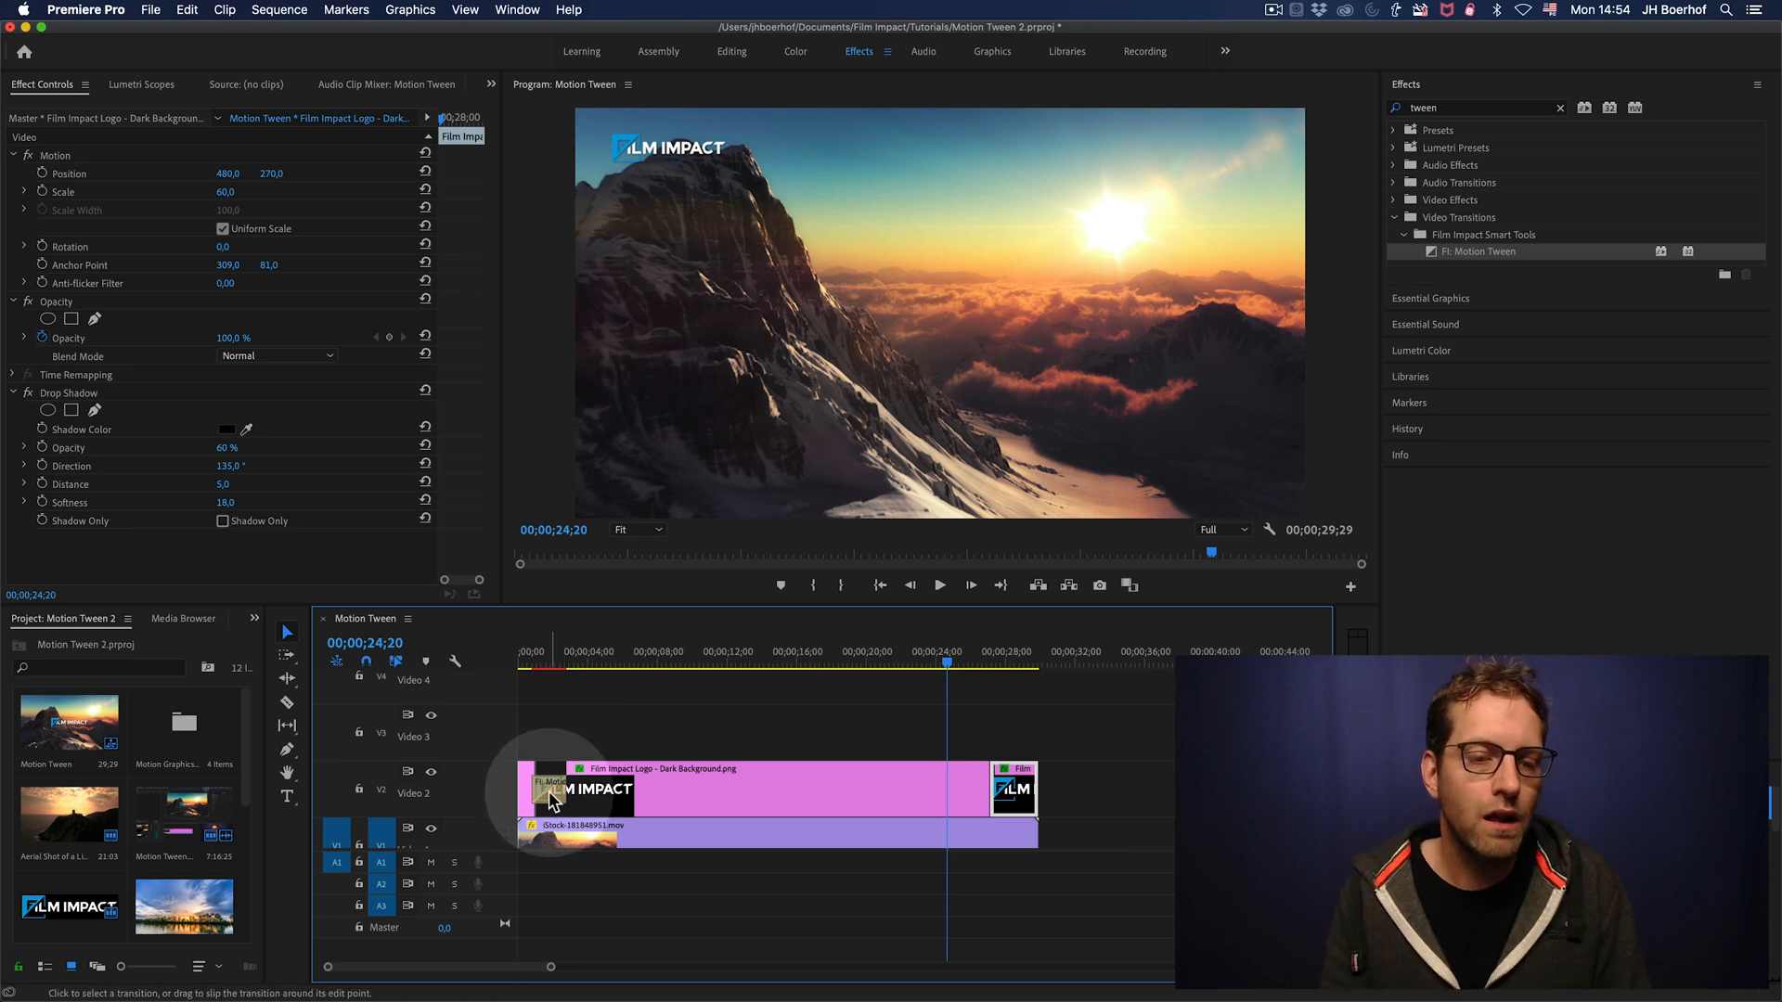
pyautogui.click(551, 787)
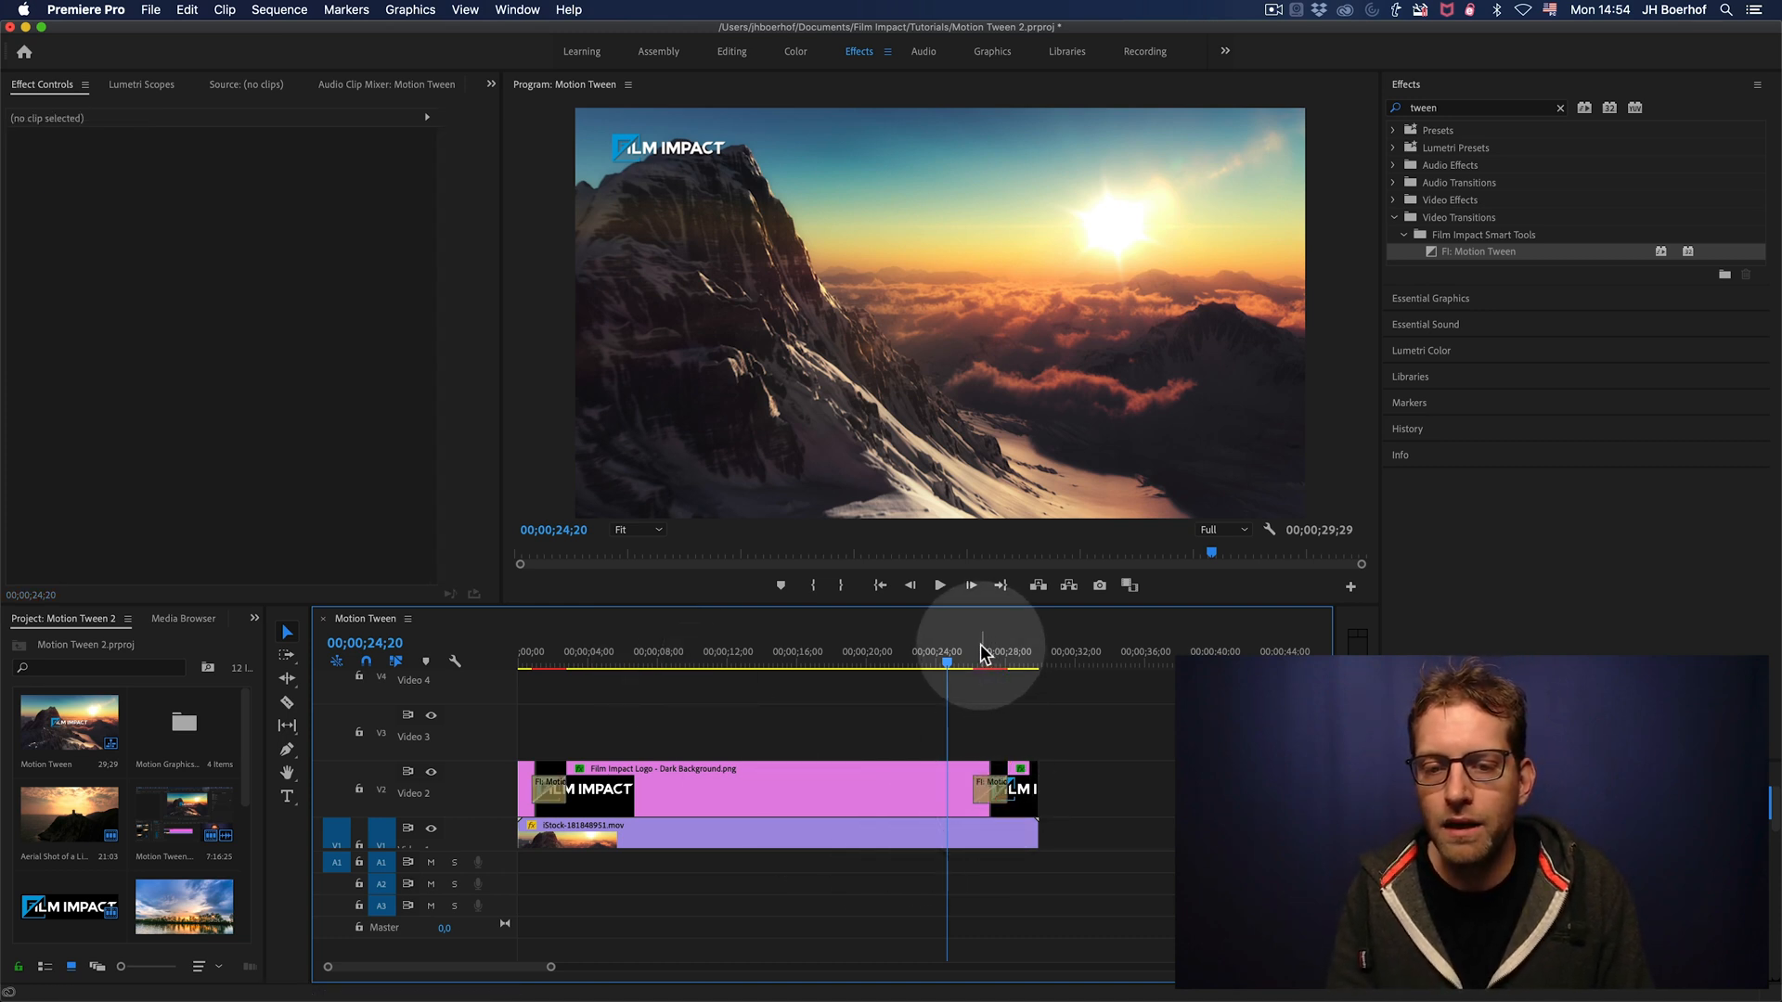
pyautogui.click(939, 584)
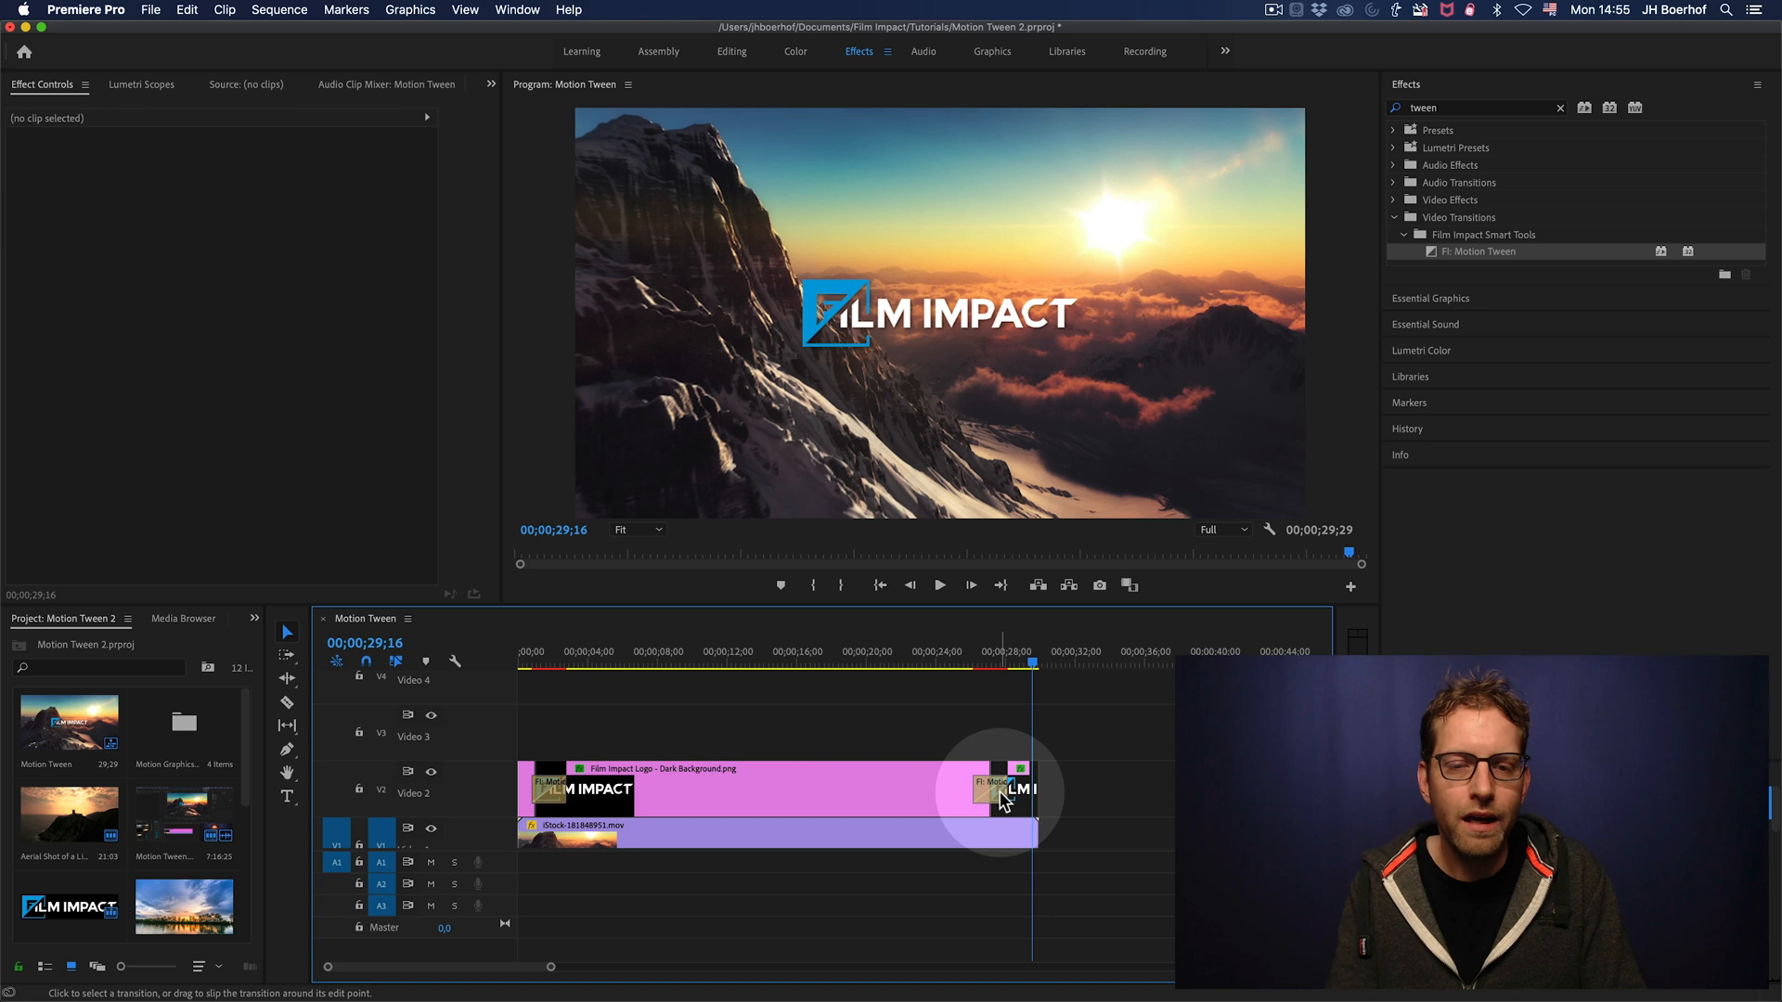
pyautogui.moveTo(1032, 656); pyautogui.dragTo(989, 656)
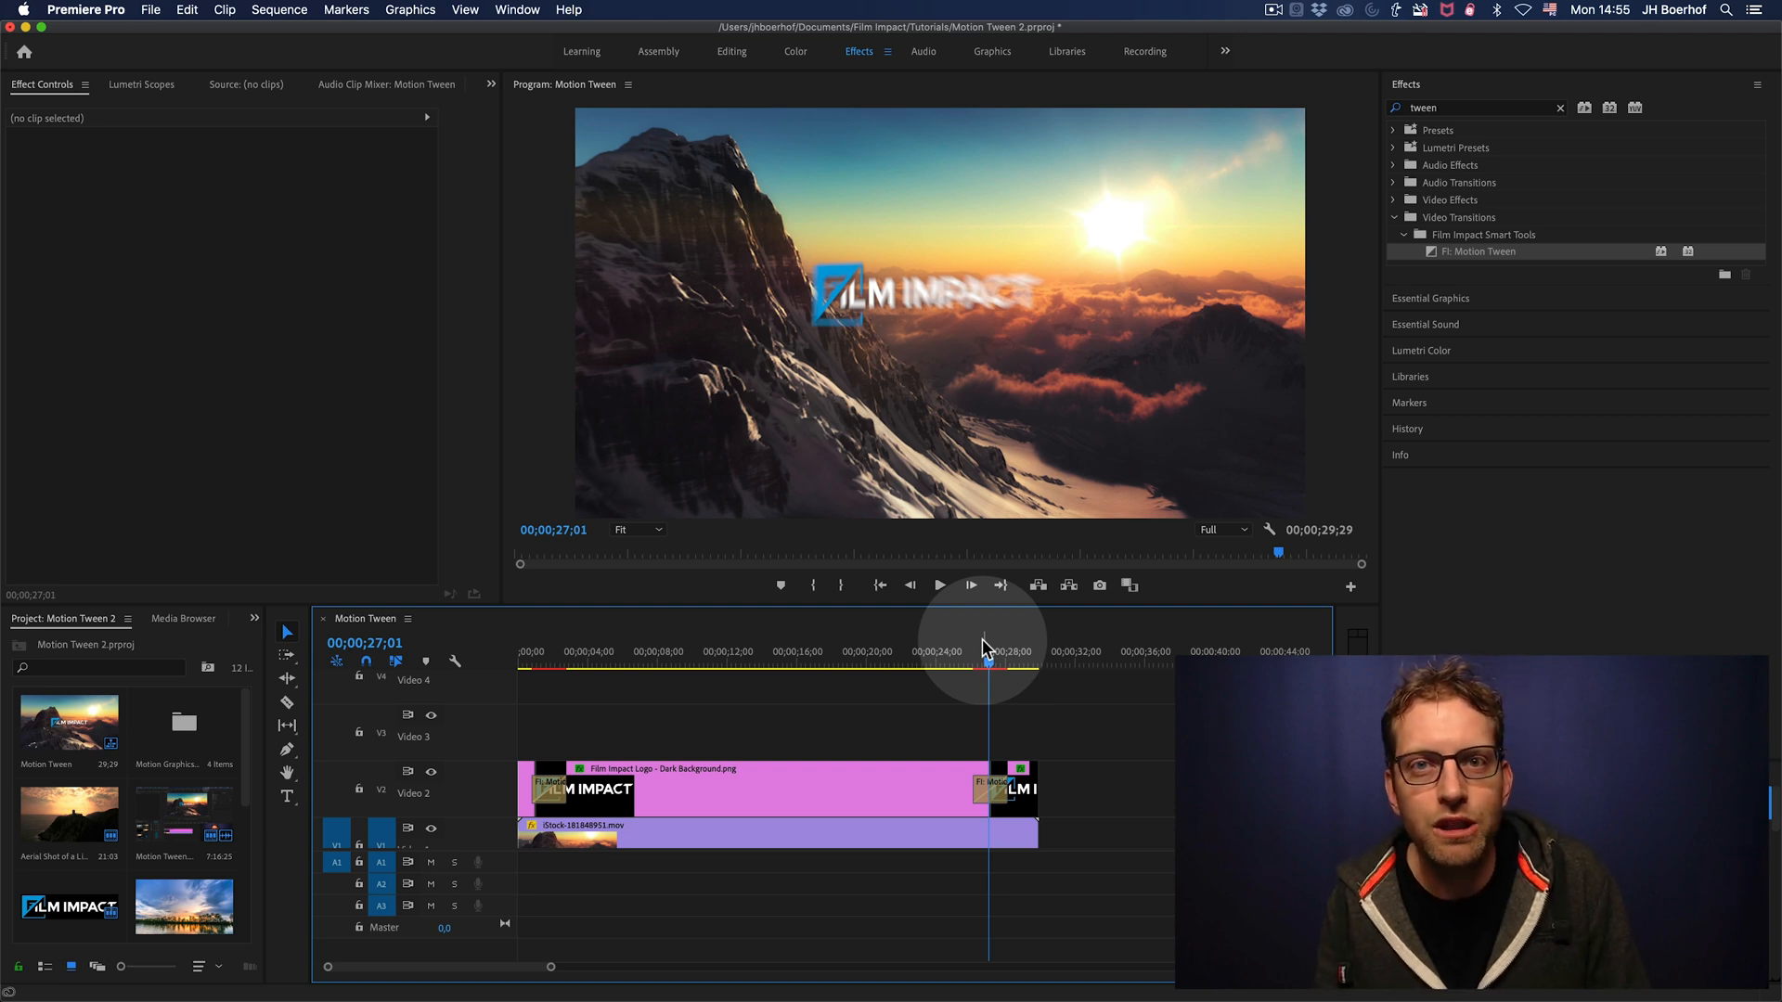
# Give the closing Motion Tween Rotations Z of 10 and play back the return animation
pyautogui.click(1004, 784)
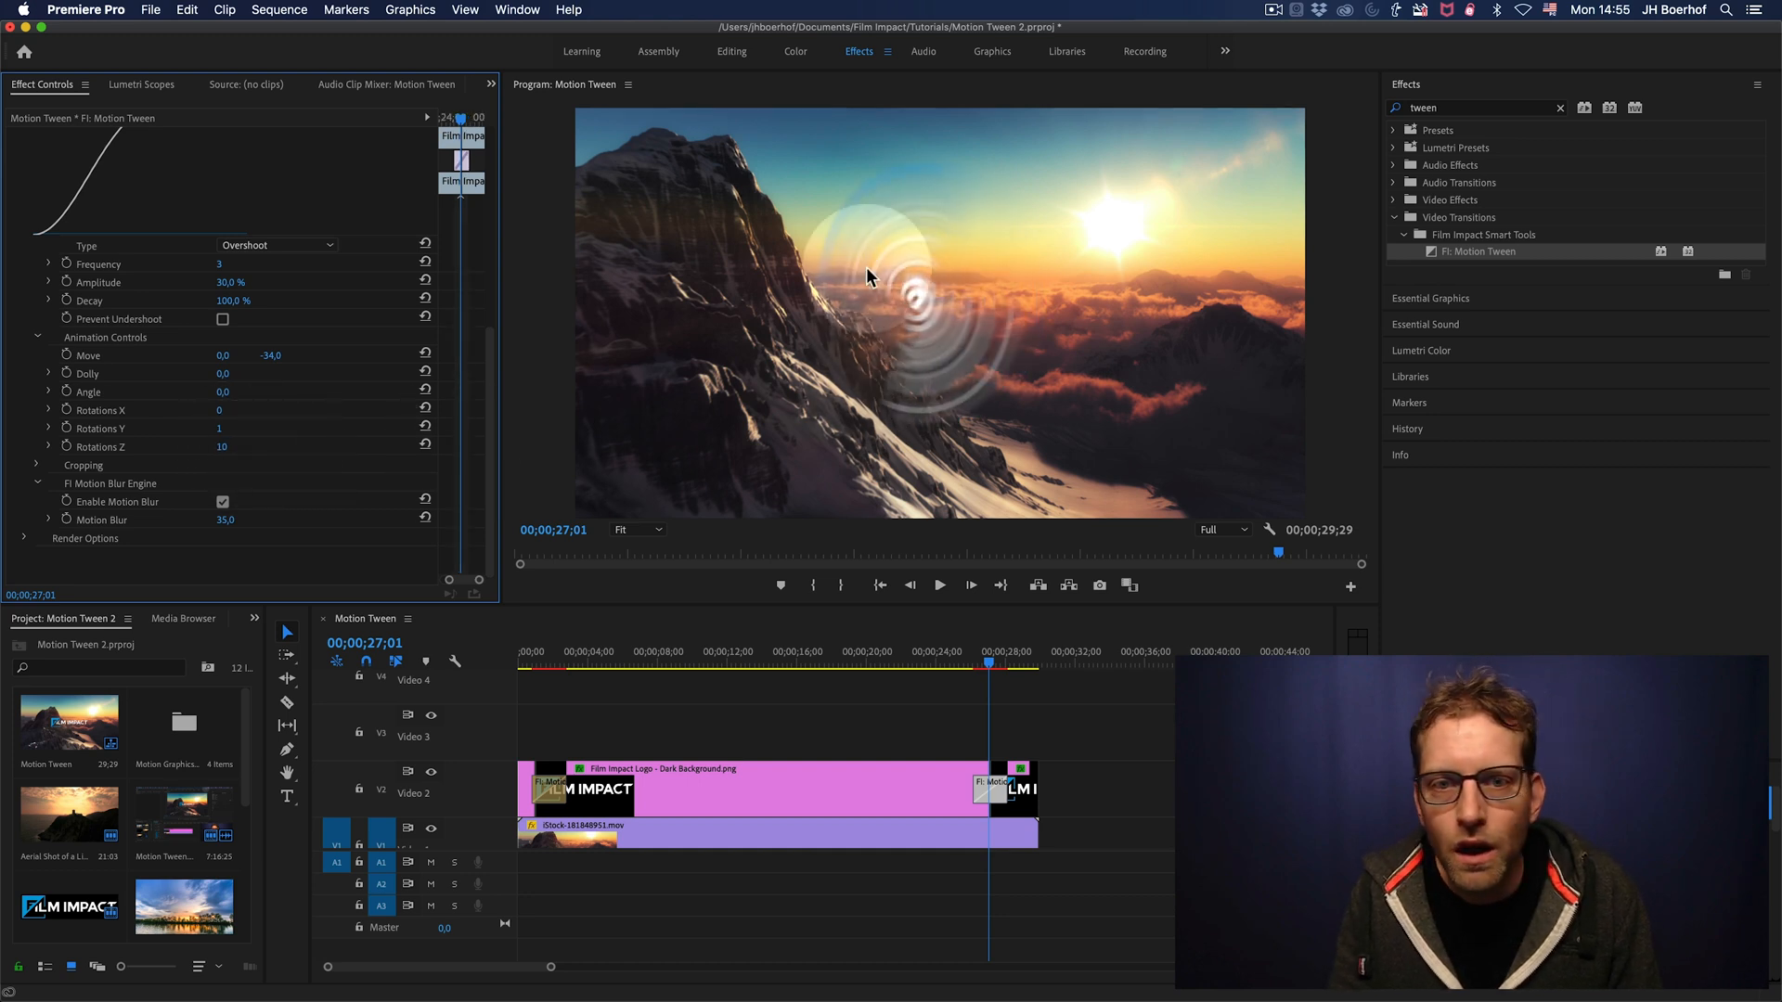
pyautogui.click(974, 662)
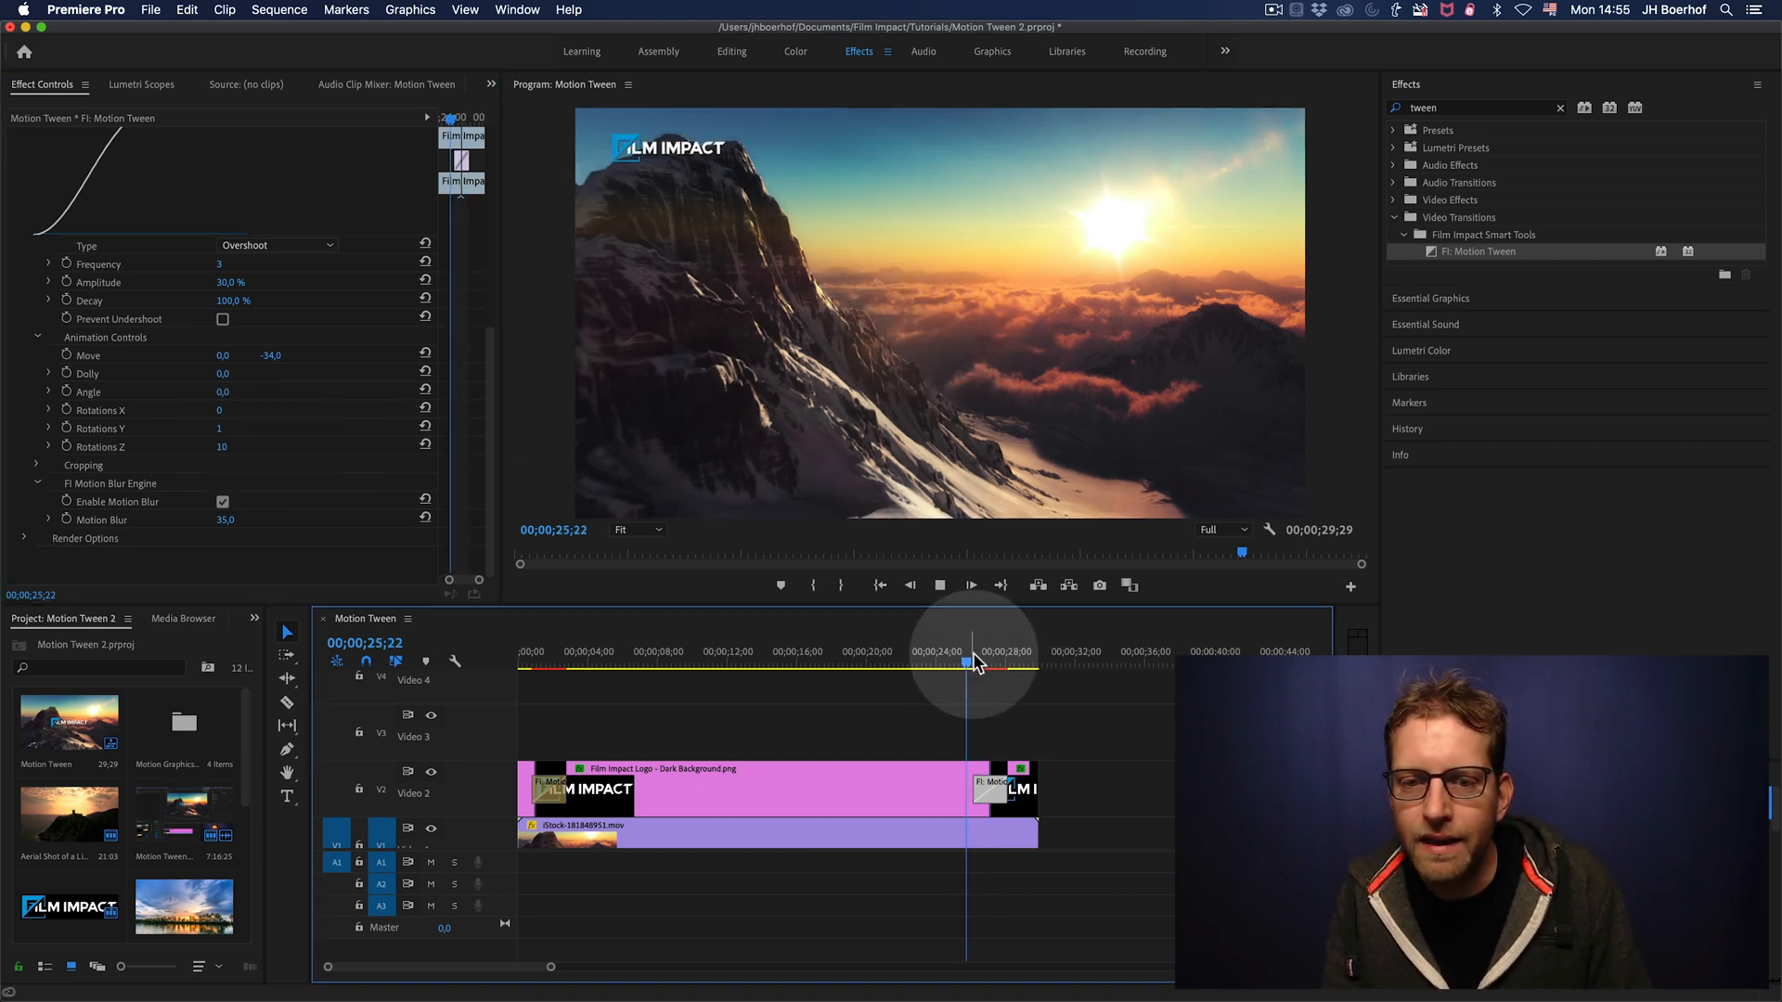